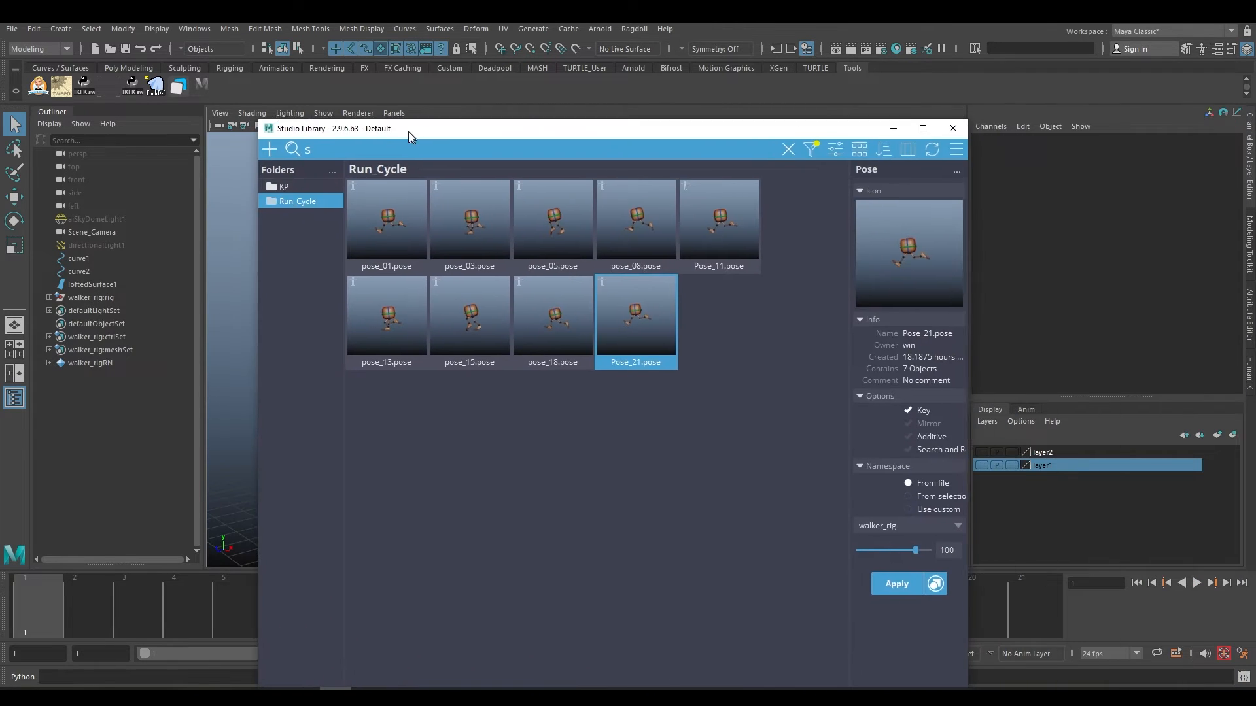
# - Search 'studio library' in Chrome and open the studiolibrary.com download page
pyautogui.moveTo(408, 132); pyautogui.dragTo(414, 97)
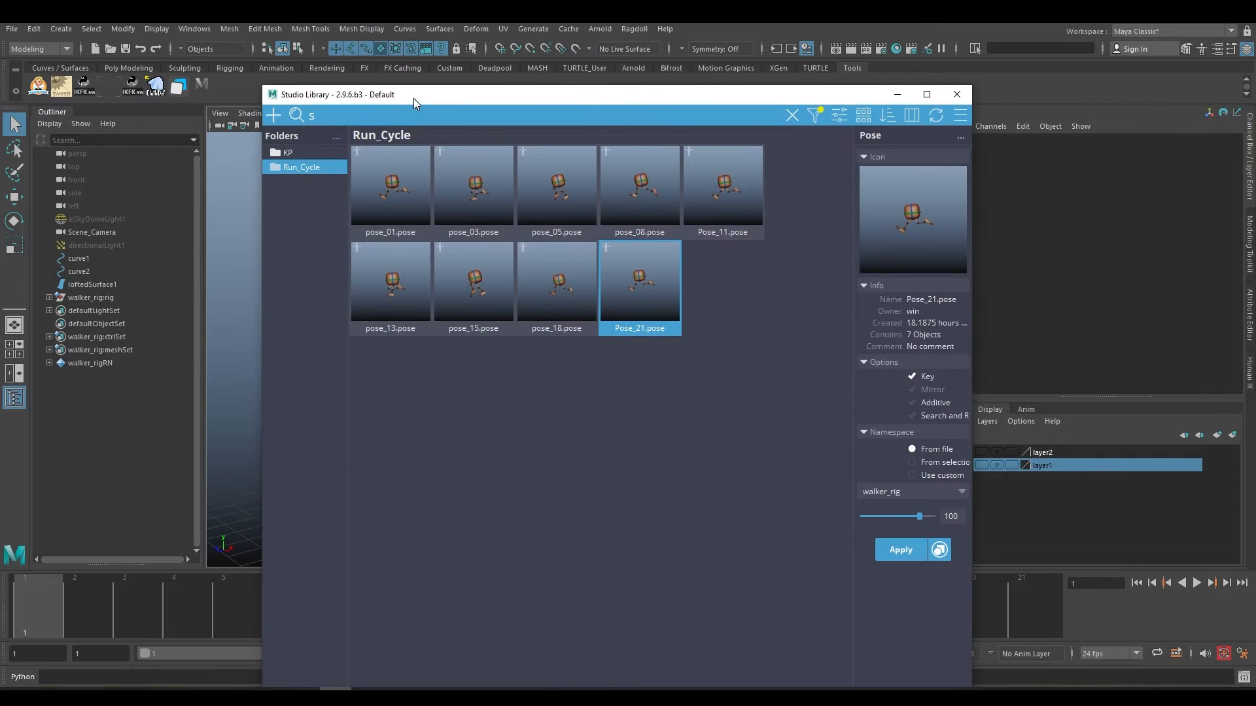
pyautogui.moveTo(416, 103); pyautogui.dragTo(416, 96)
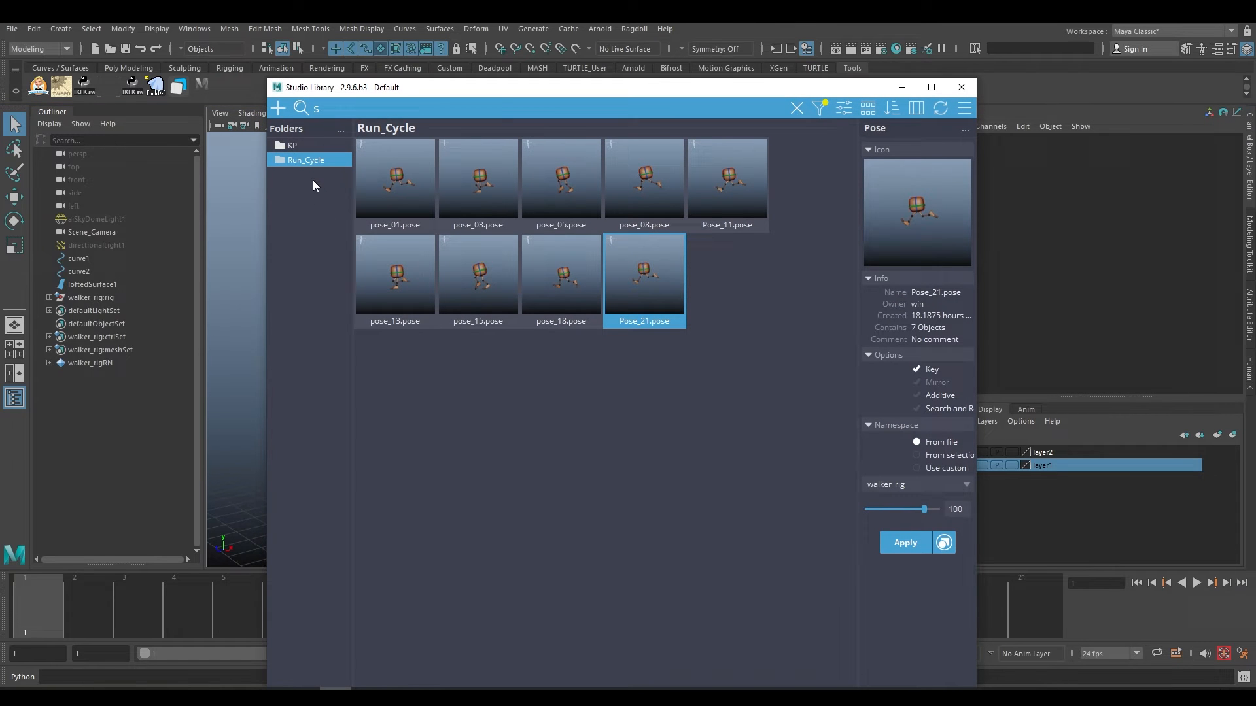
pyautogui.moveTo(340, 87); pyautogui.dragTo(335, 90)
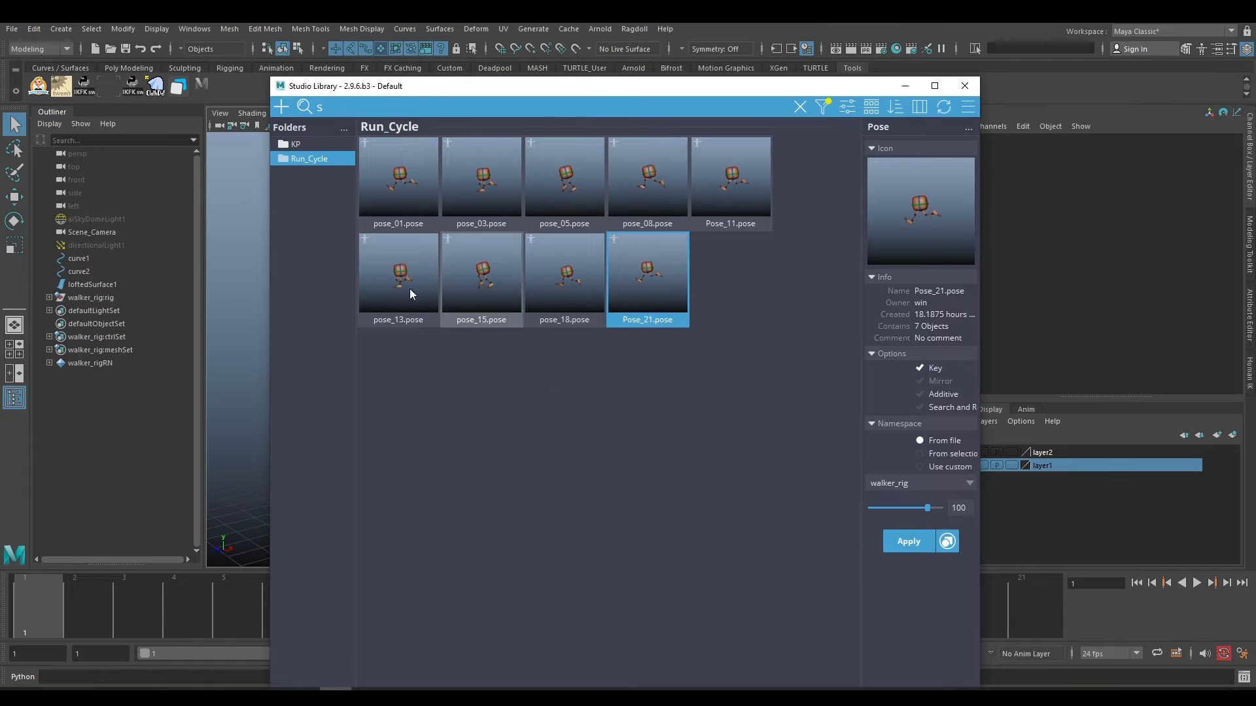
pyautogui.moveTo(535, 381)
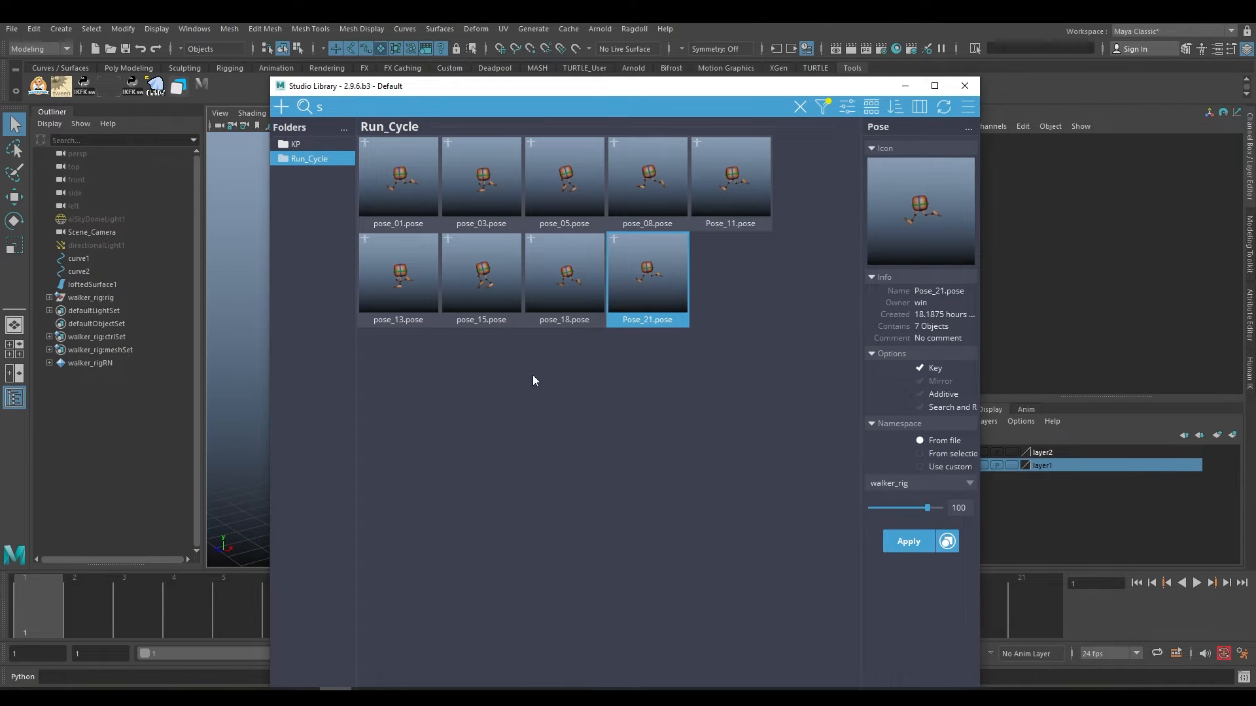
pyautogui.moveTo(338, 480)
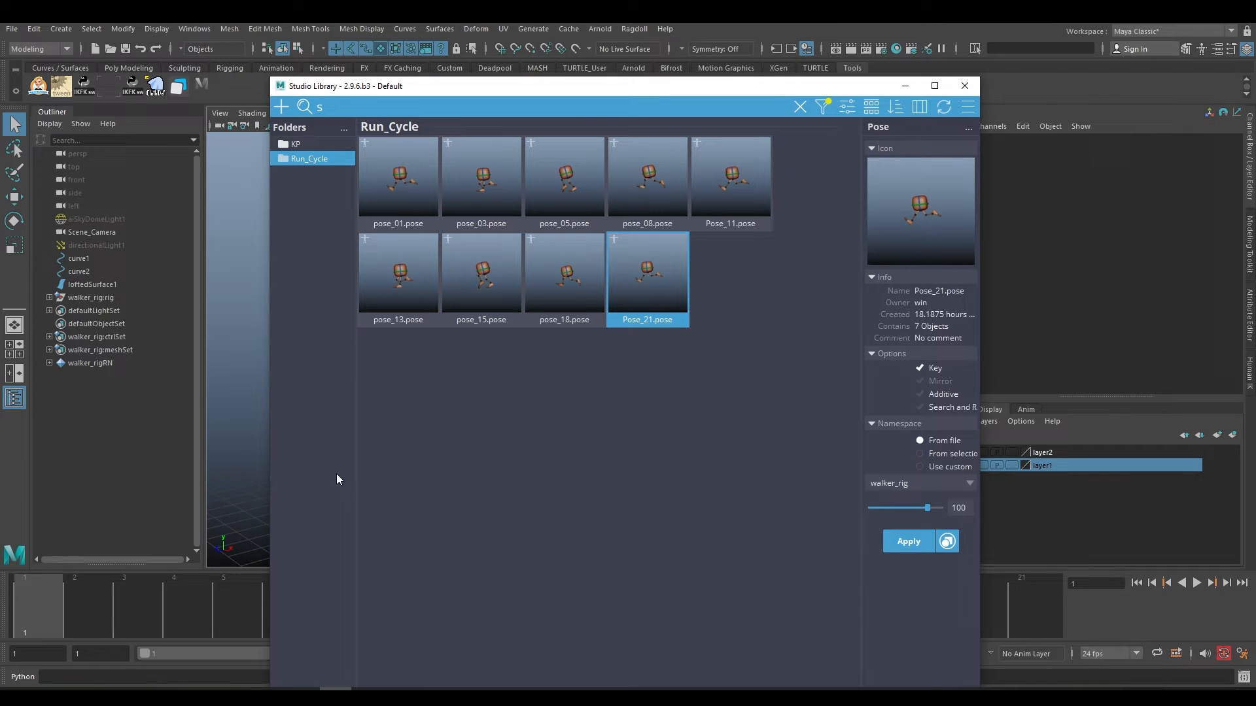
pyautogui.moveTo(257, 408)
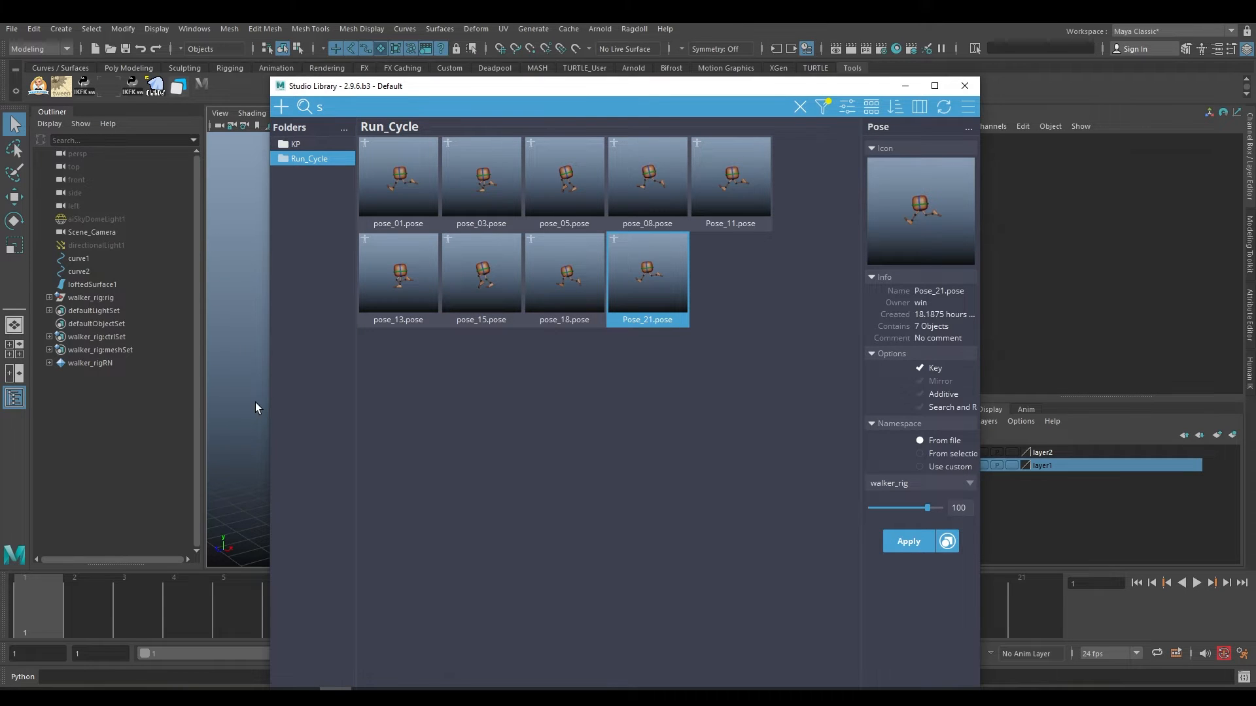
pyautogui.moveTo(648, 407)
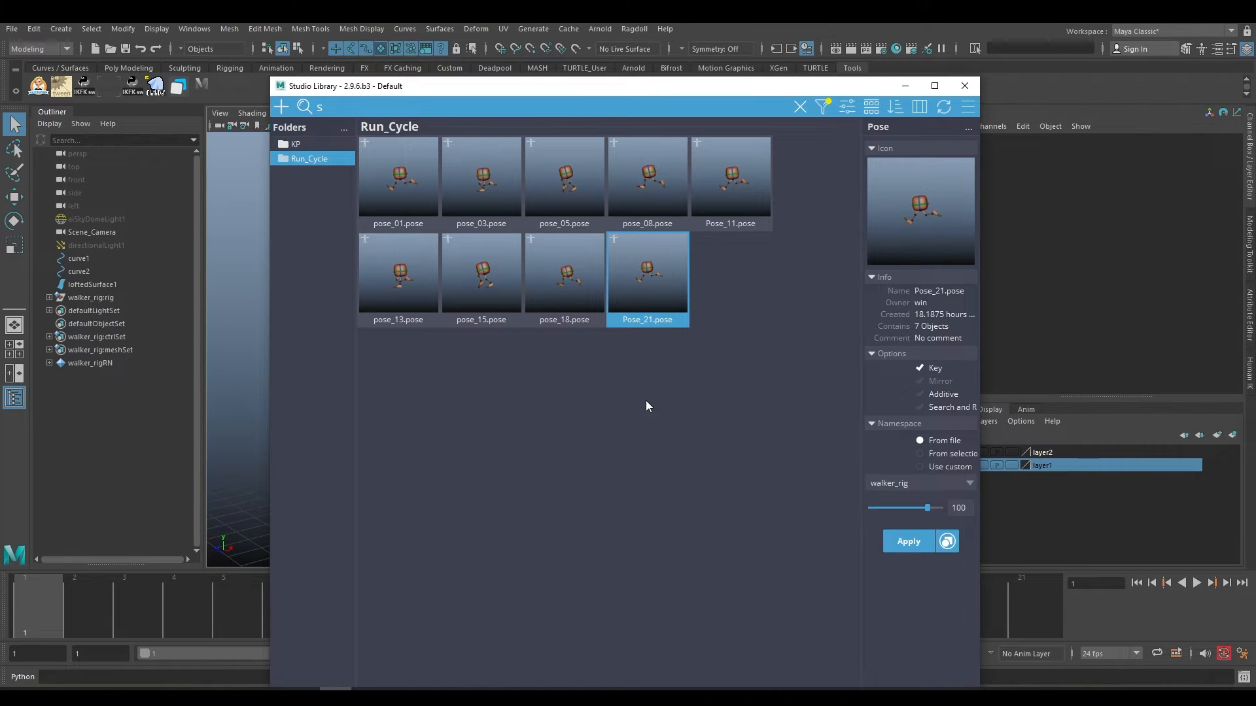
pyautogui.moveTo(613, 422)
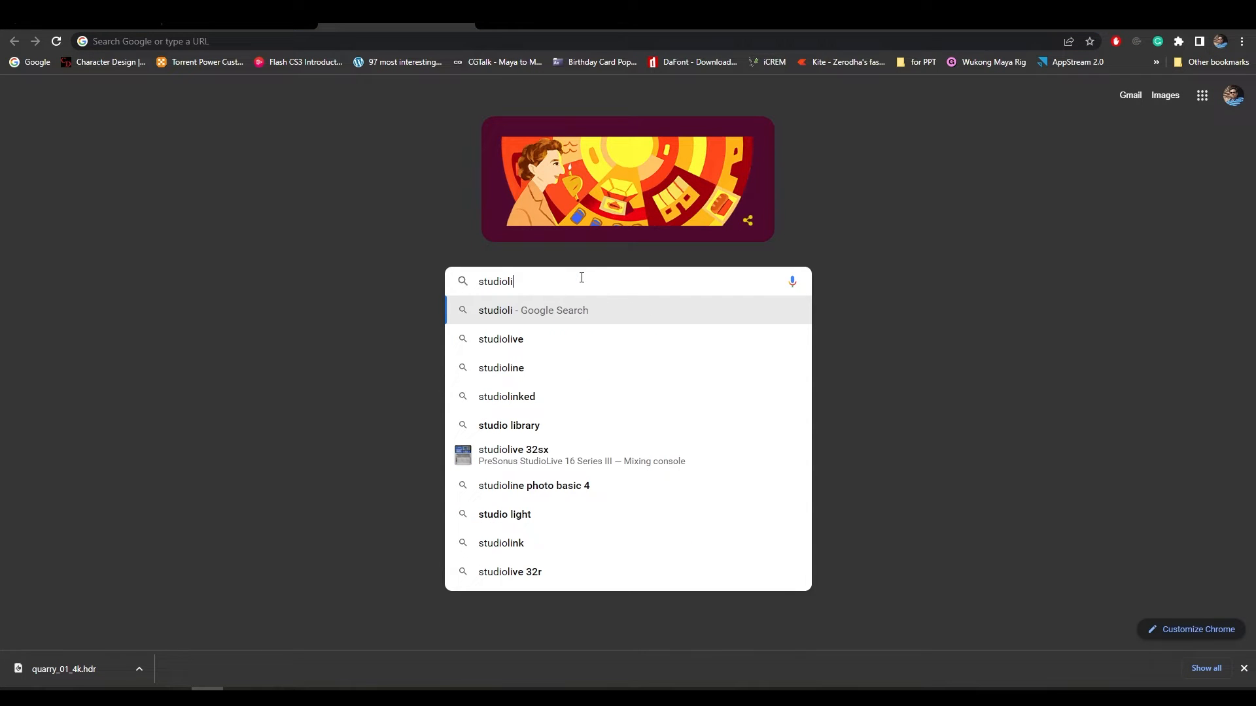
pyautogui.click(509, 425)
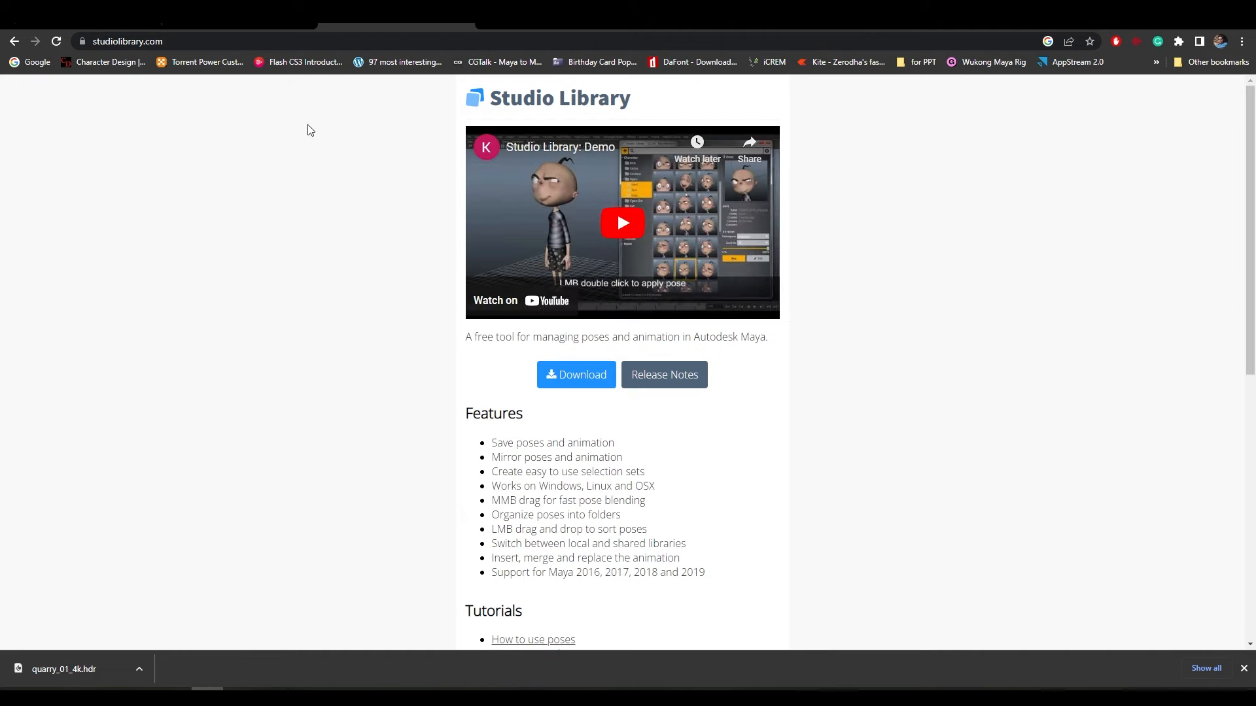
pyautogui.click(131, 41)
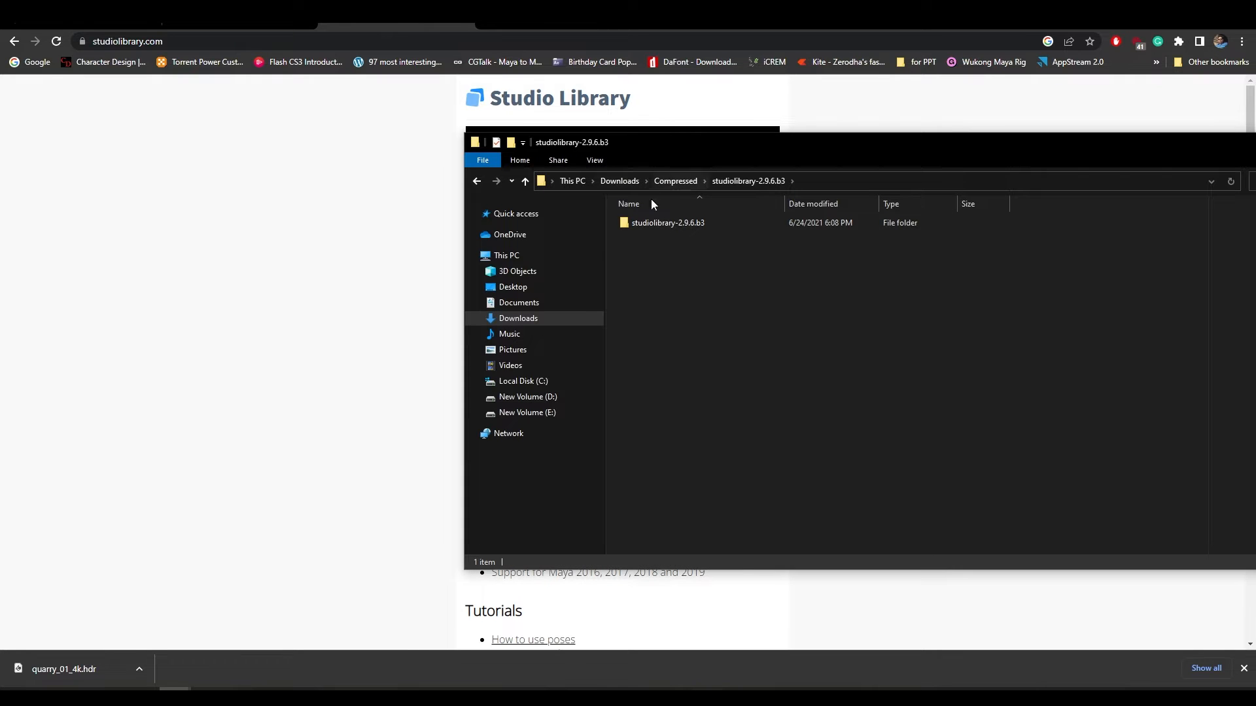
# - Browse the studiolibrary-2.9.6.b3 folder, select install.mel, then close the window
pyautogui.doubleClick(668, 223)
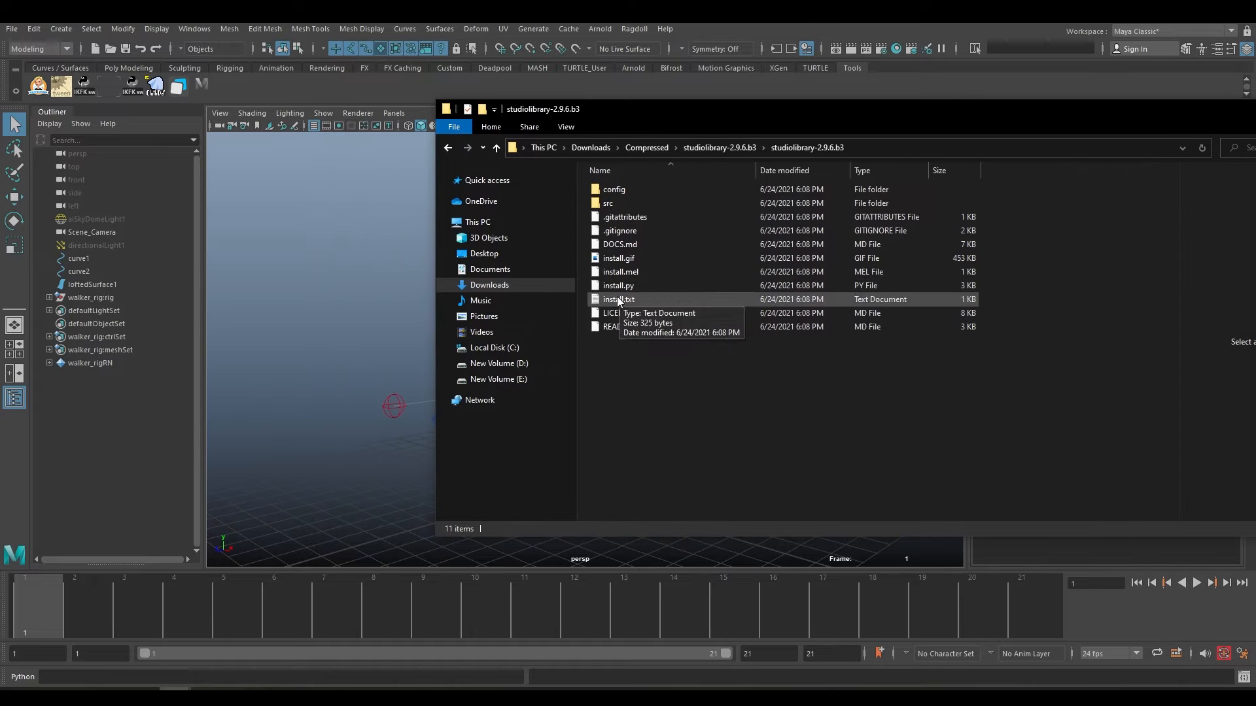
pyautogui.moveTo(619, 271)
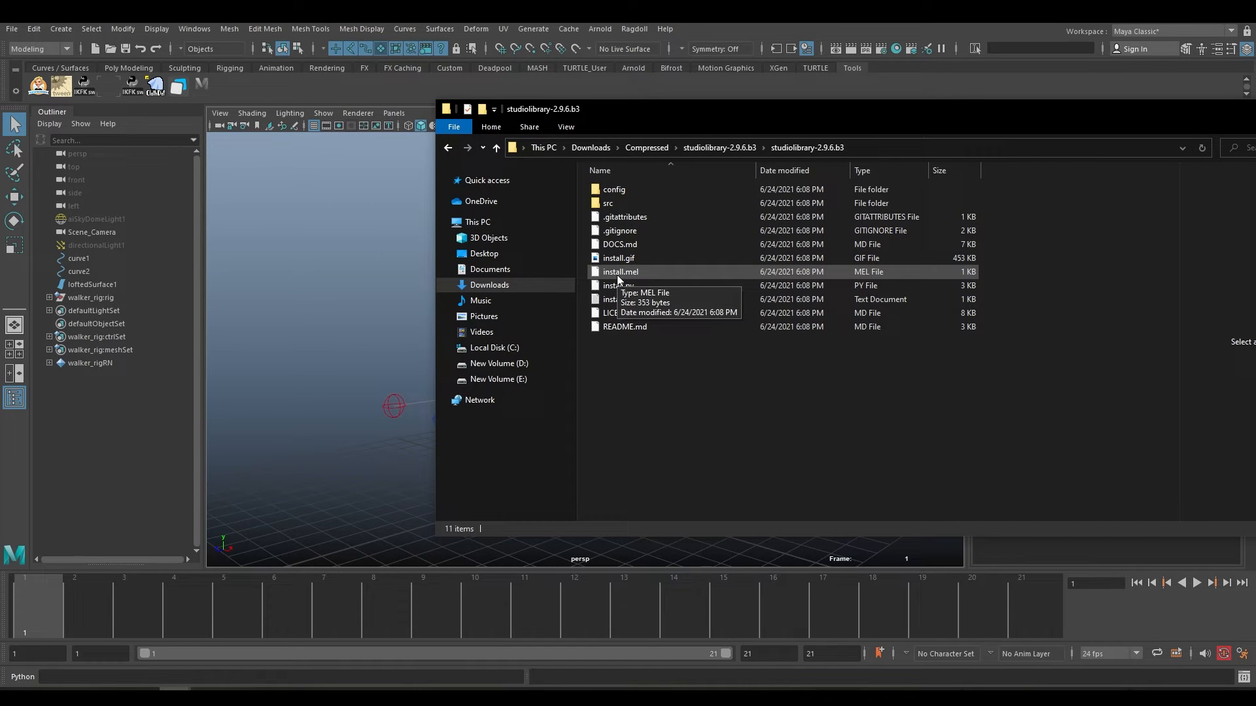
pyautogui.click(620, 272)
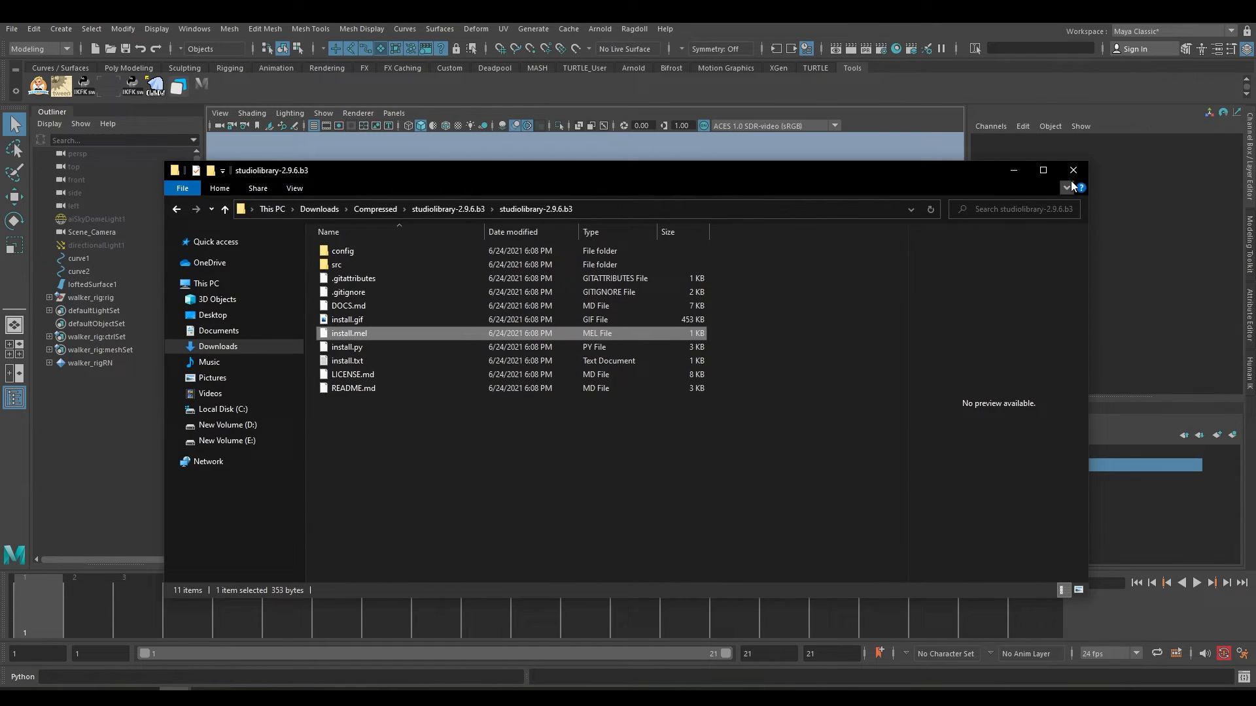
pyautogui.click(1072, 170)
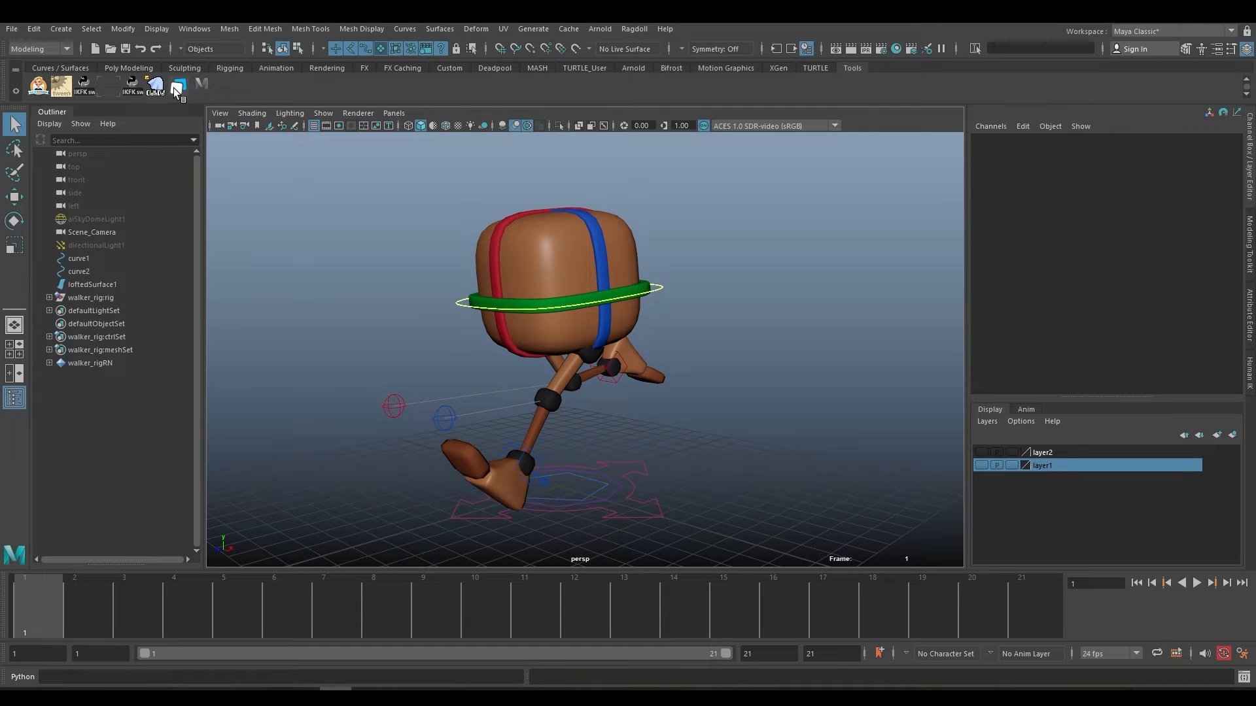
# - Select the walker_rig controls and launch Studio Library from the shelf
pyautogui.click(180, 87)
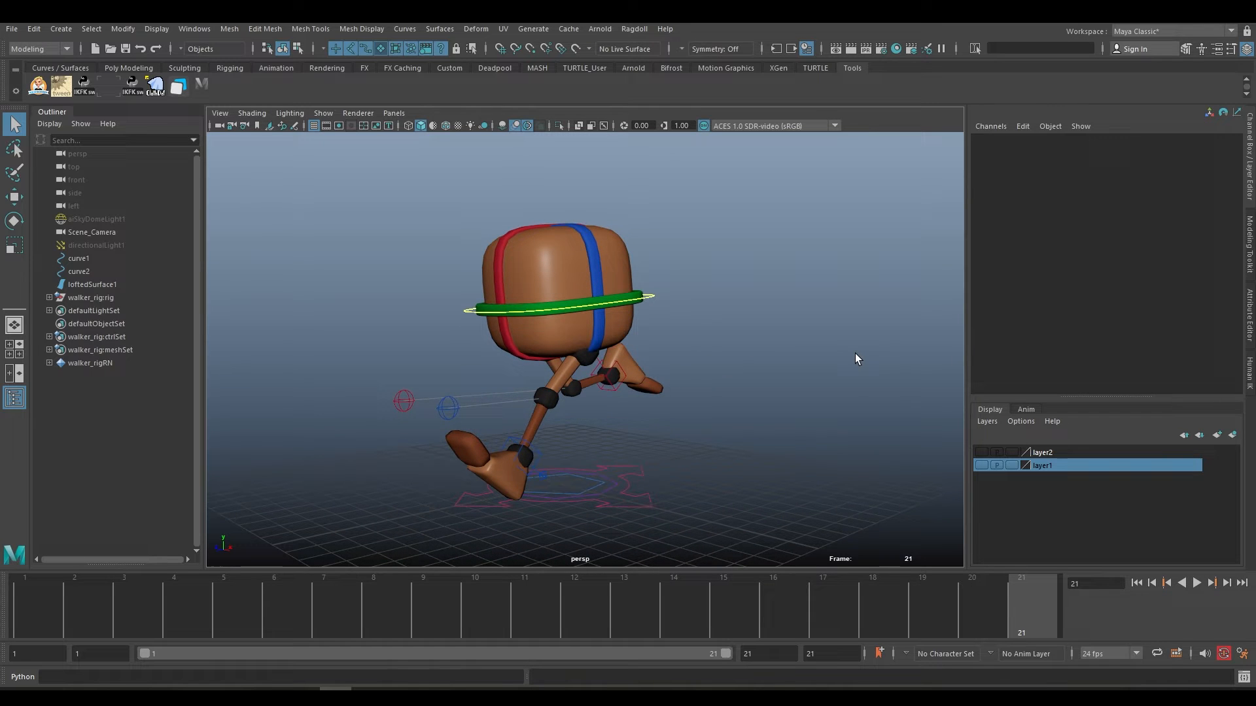
pyautogui.moveTo(567, 352)
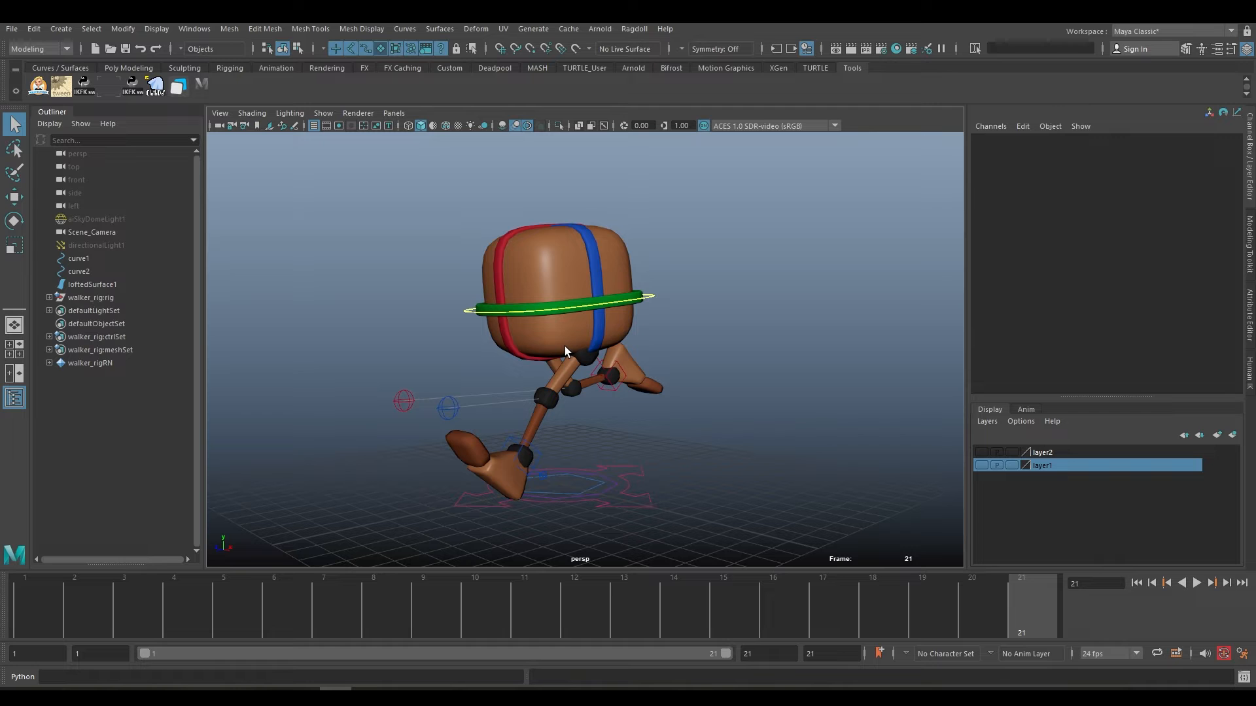
pyautogui.moveTo(406, 247)
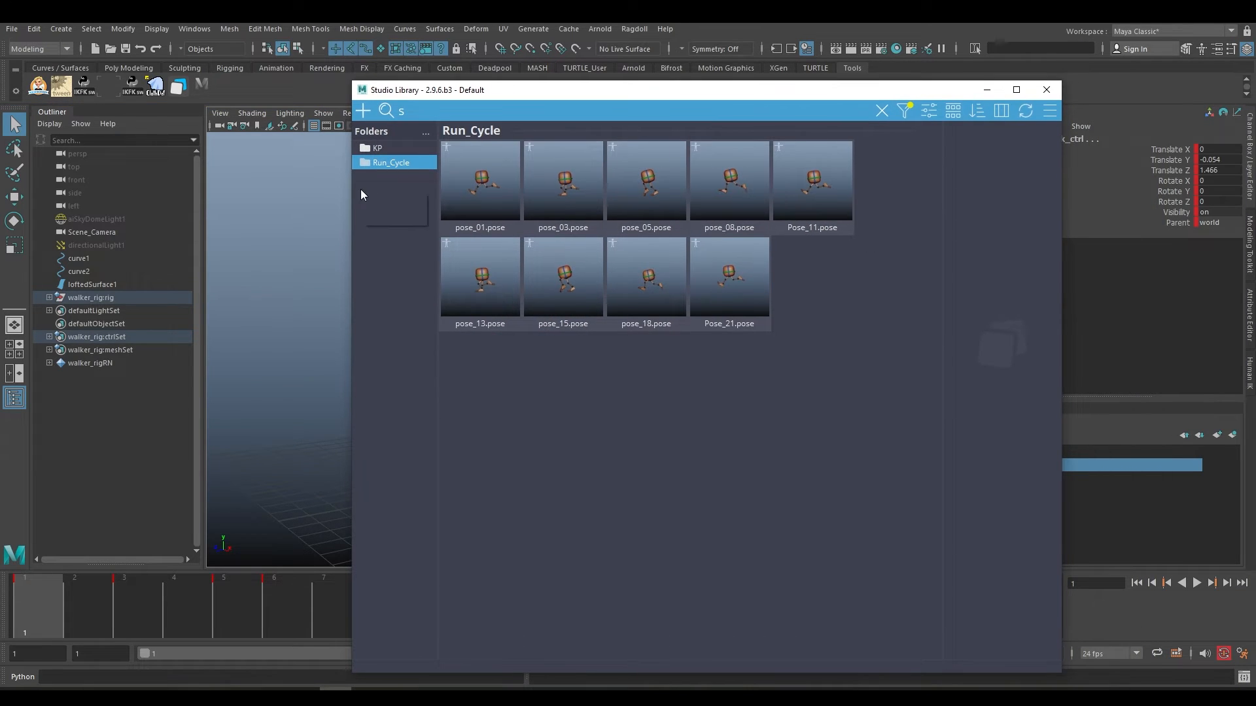
# - Add a folder named Kalpesh_run in Studio Library and step into it
pyautogui.click(373, 147)
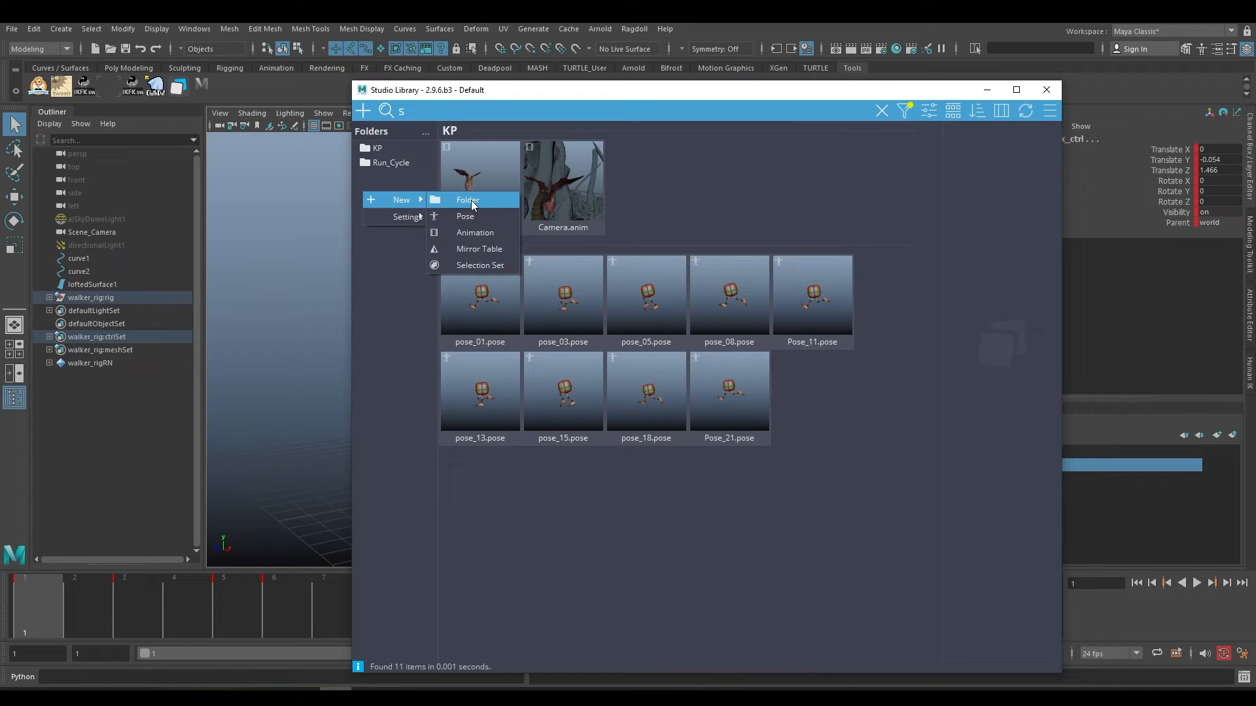
pyautogui.click(467, 199)
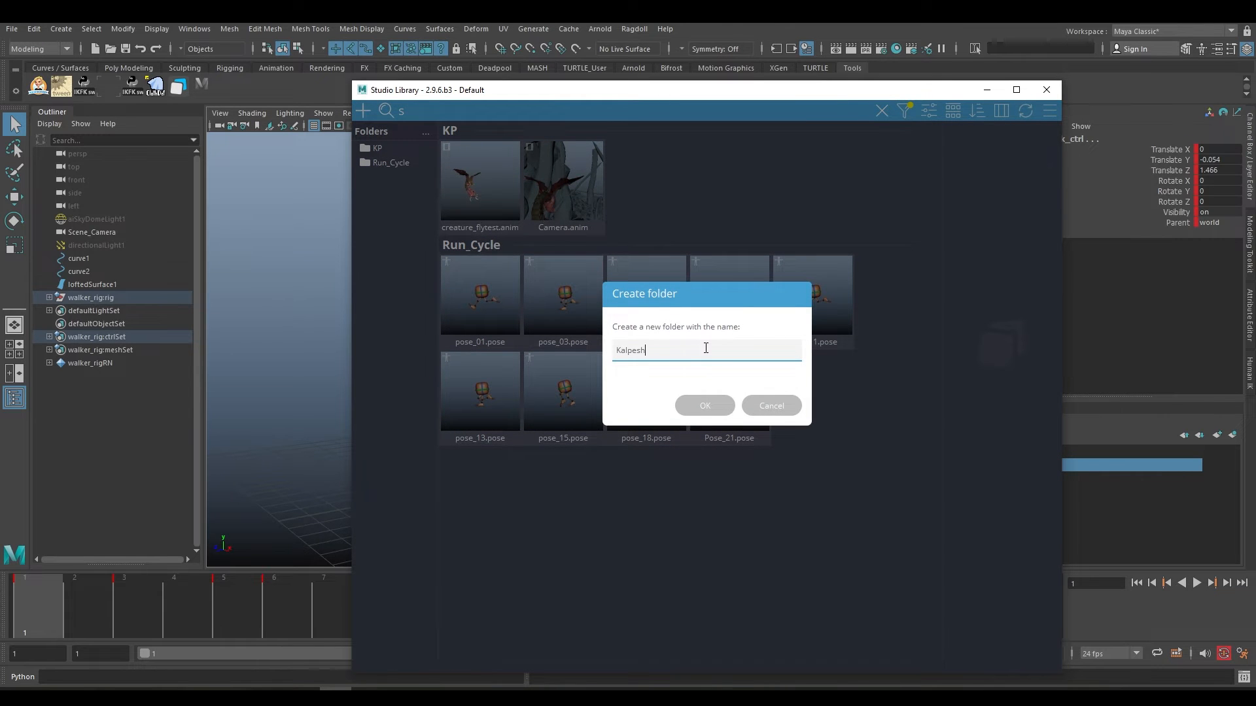
pyautogui.write('_ru')
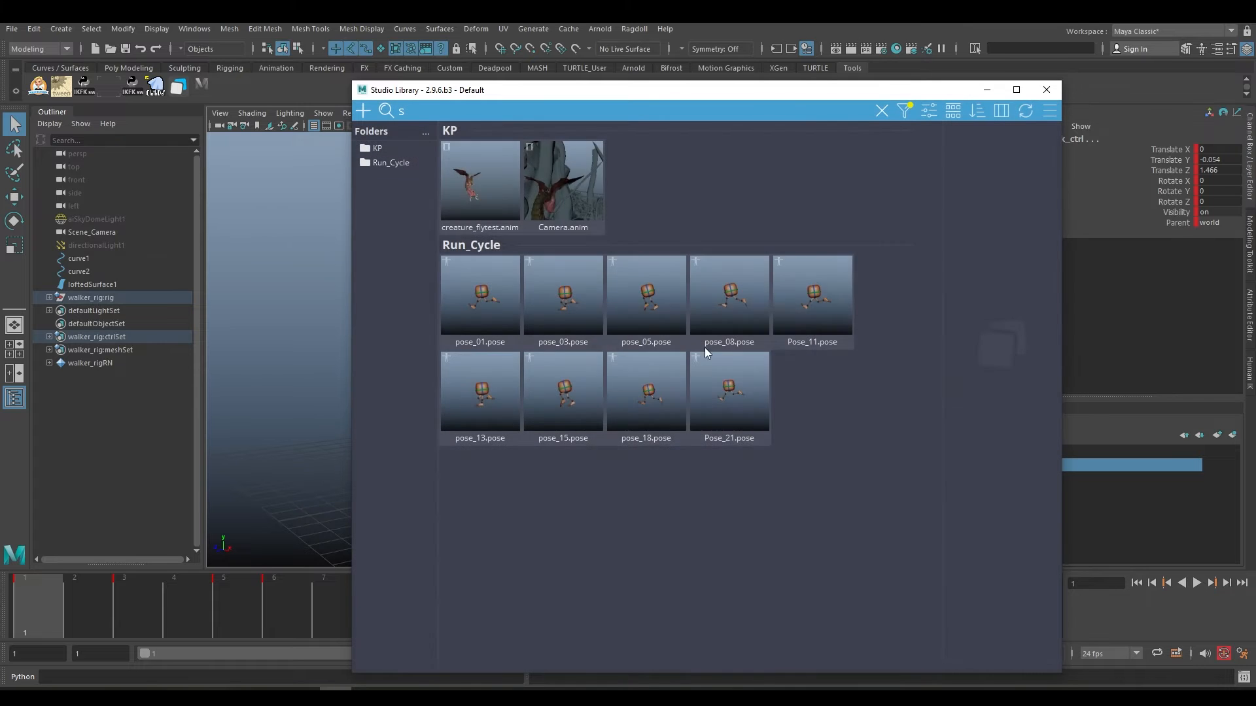
pyautogui.click(391, 177)
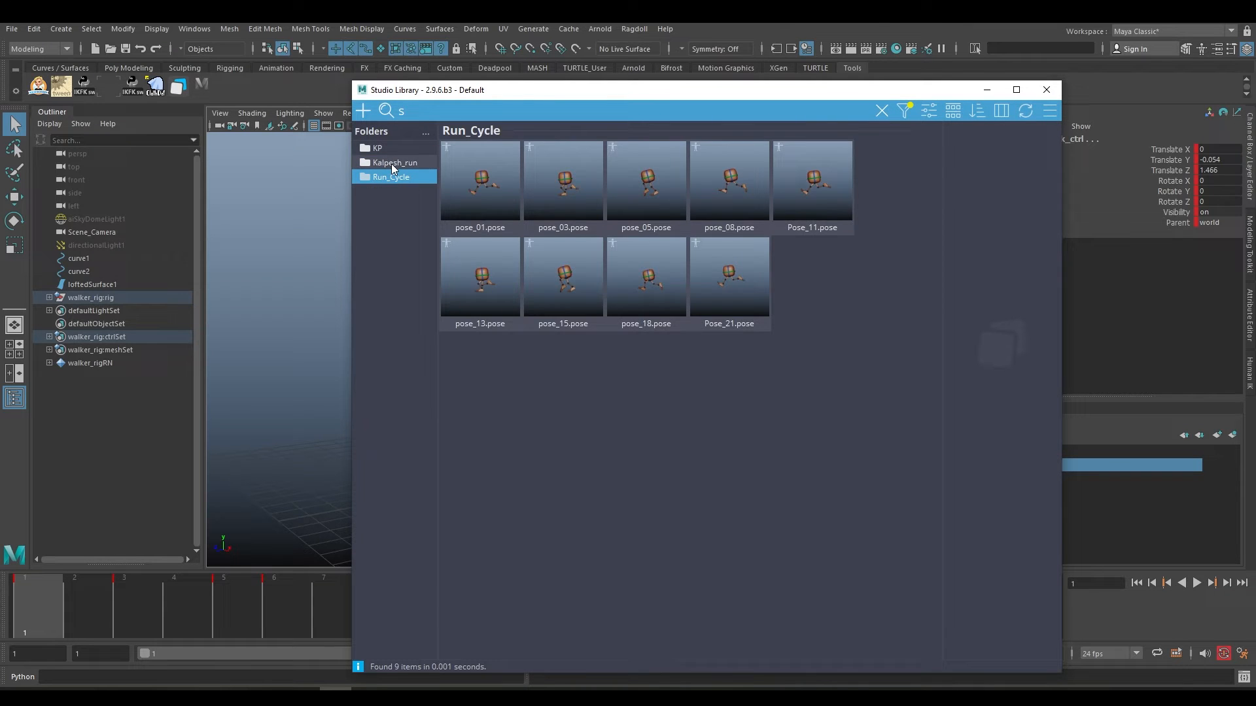
pyautogui.click(394, 162)
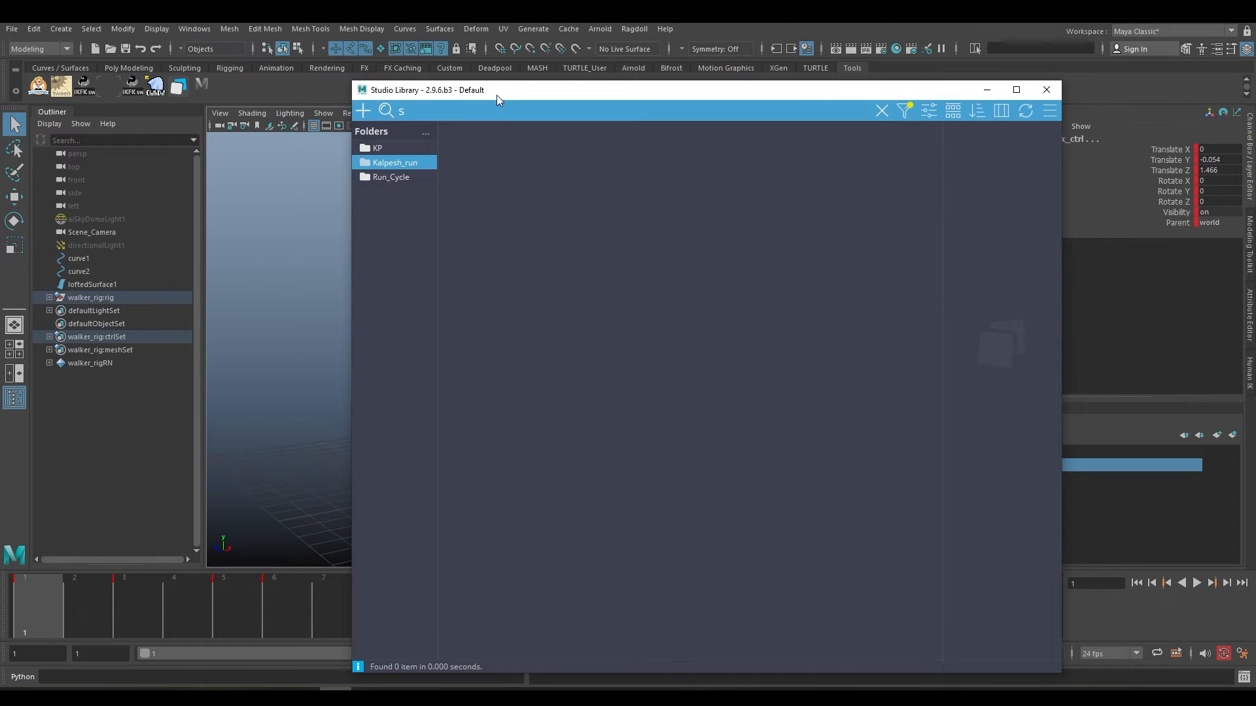
pyautogui.moveTo(497, 90); pyautogui.dragTo(484, 88)
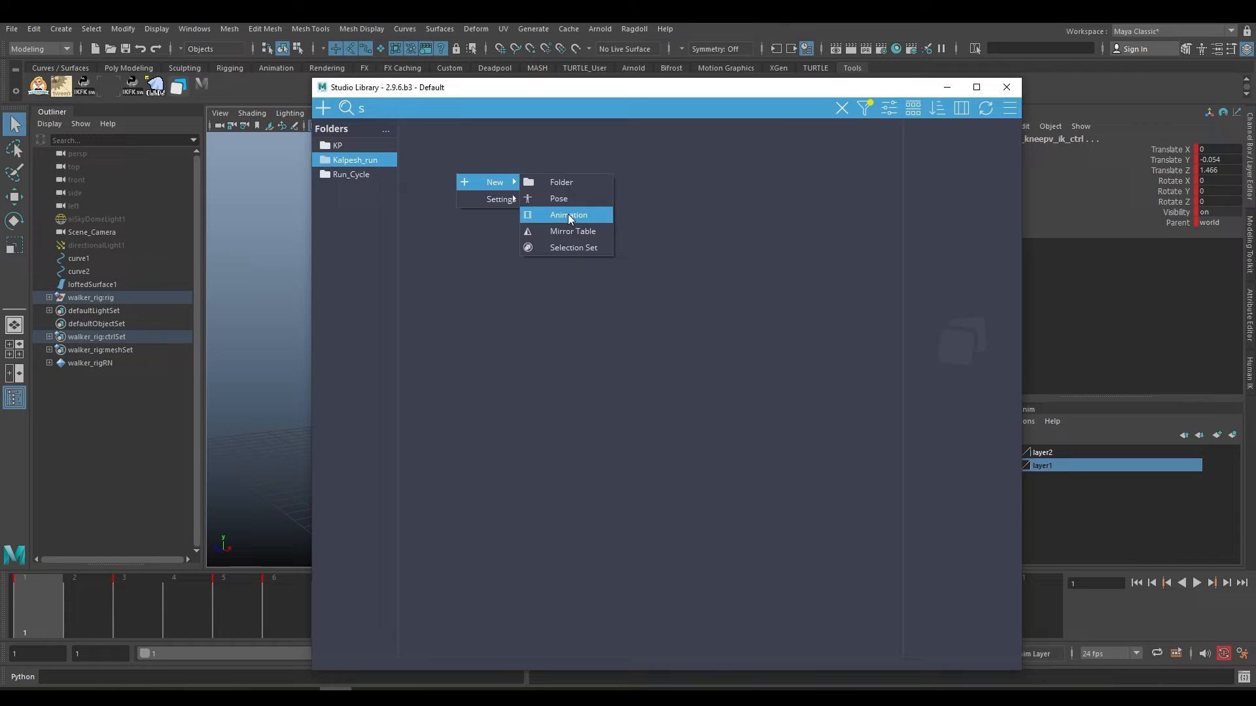
# - Save frames 1–21 as animation 'run' and accept thumbnail capture
pyautogui.click(568, 215)
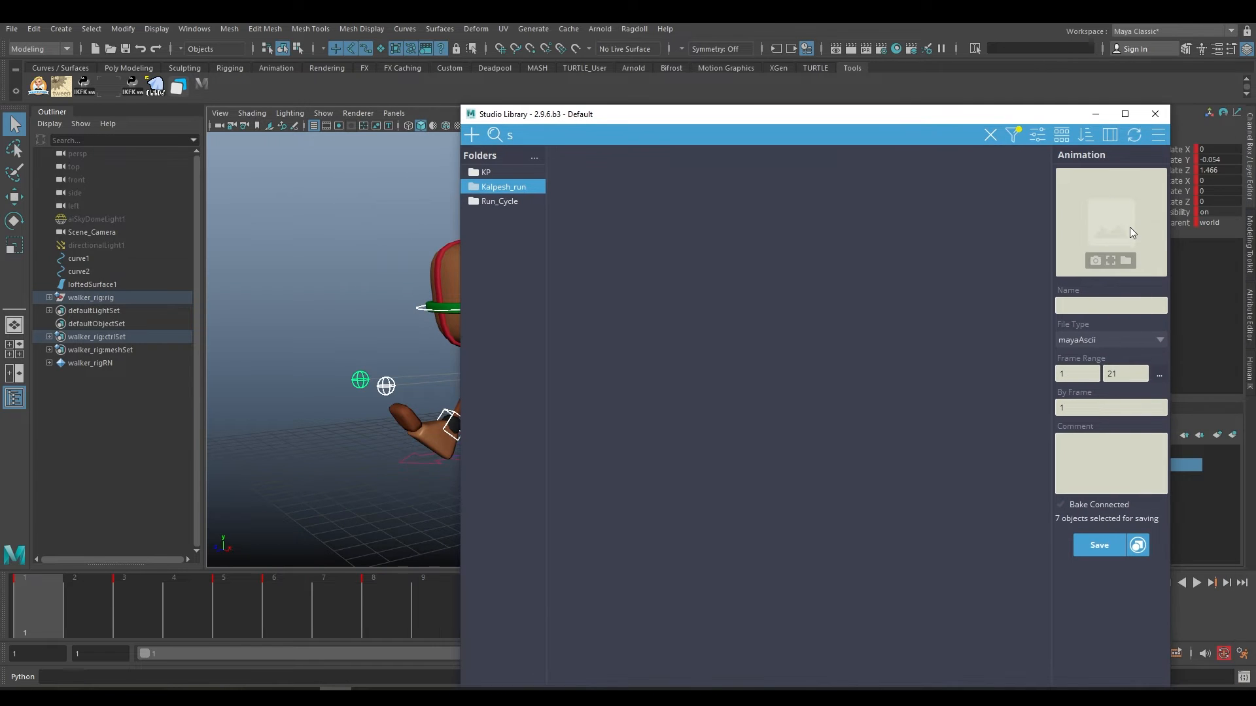
pyautogui.click(1110, 305)
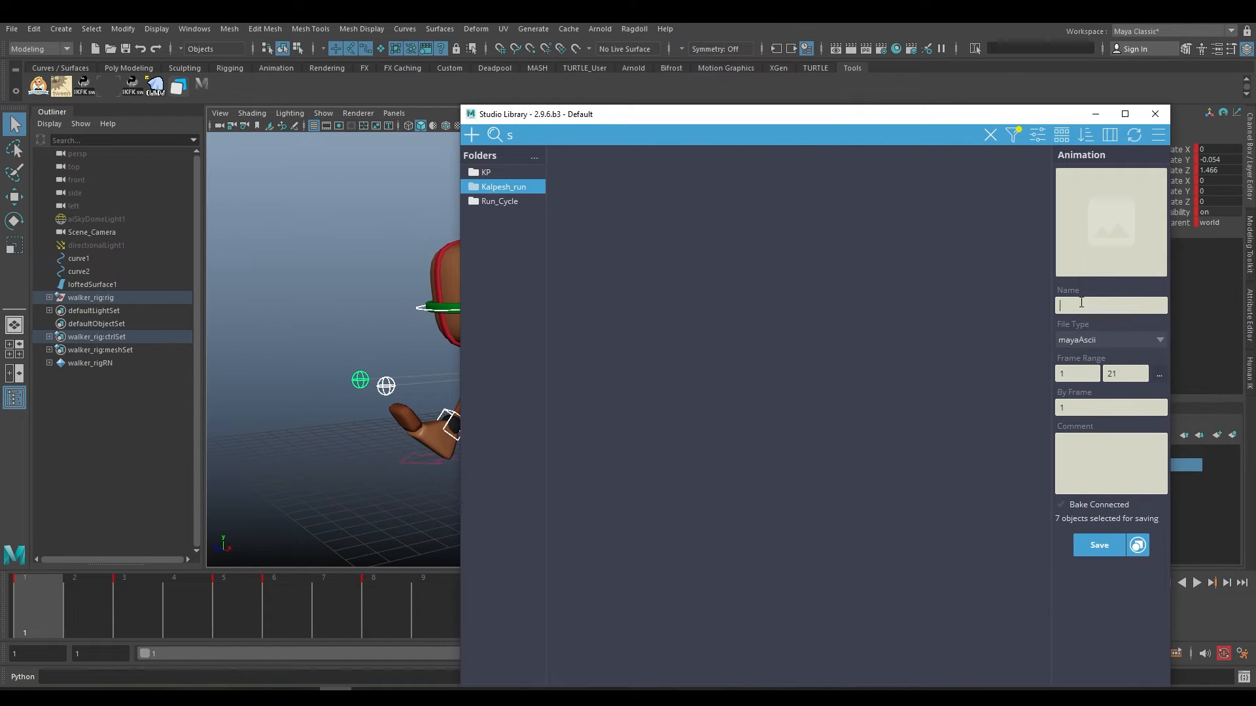
pyautogui.write('run')
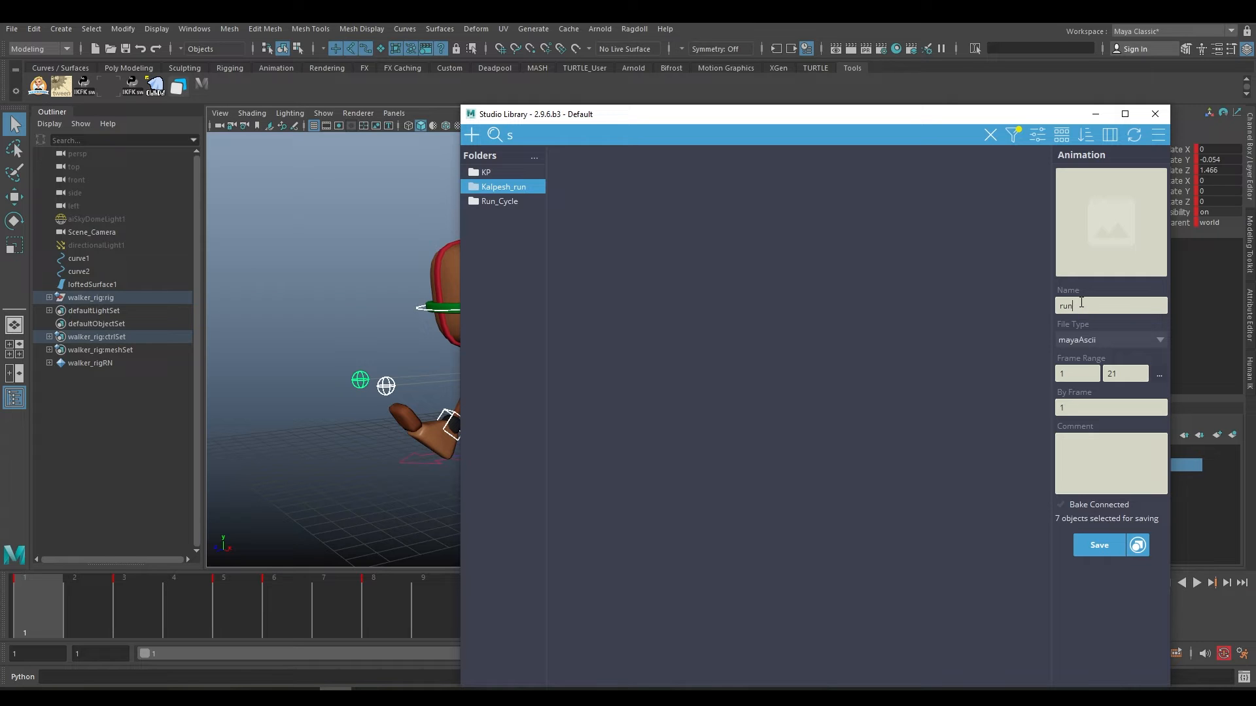
pyautogui.moveTo(1093, 289)
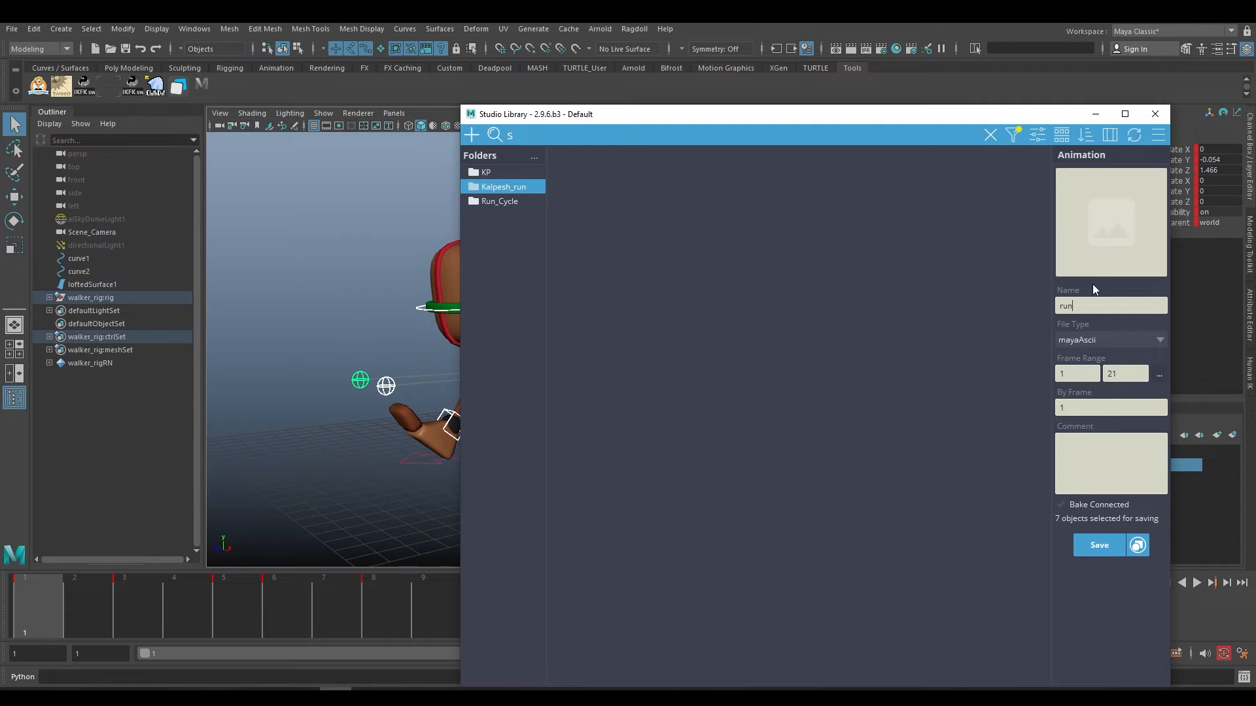
pyautogui.click(1099, 545)
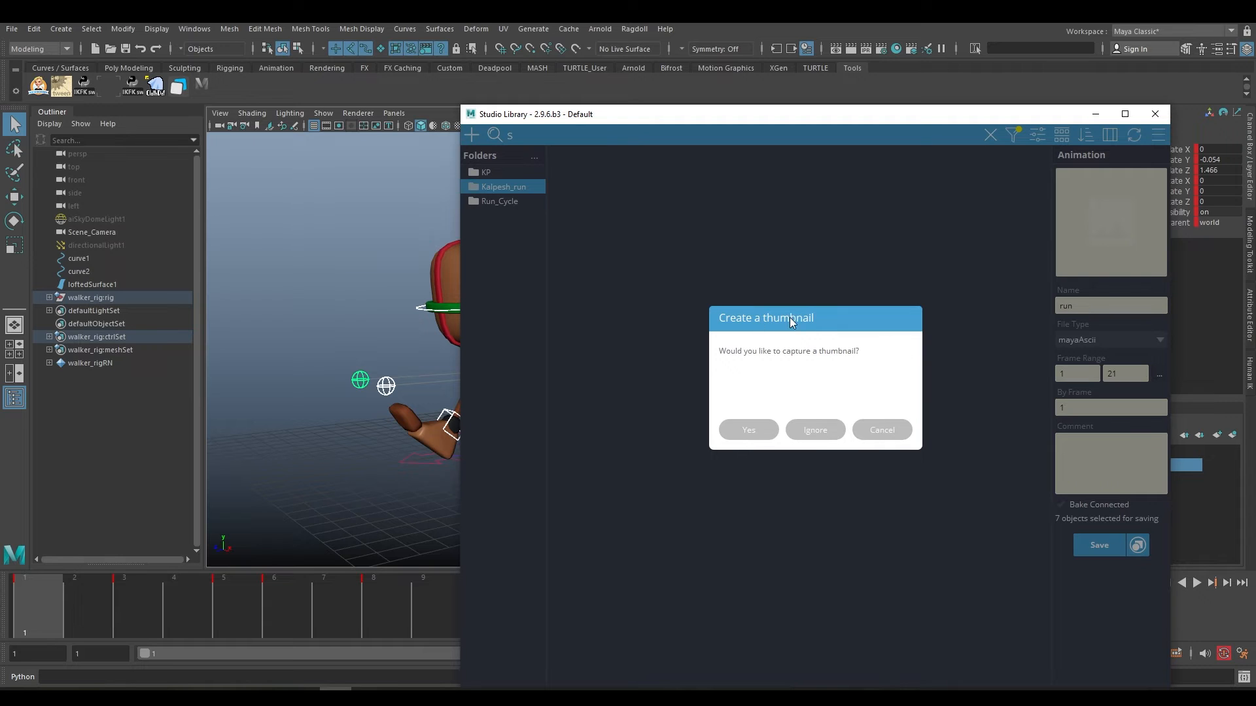
pyautogui.moveTo(387, 267)
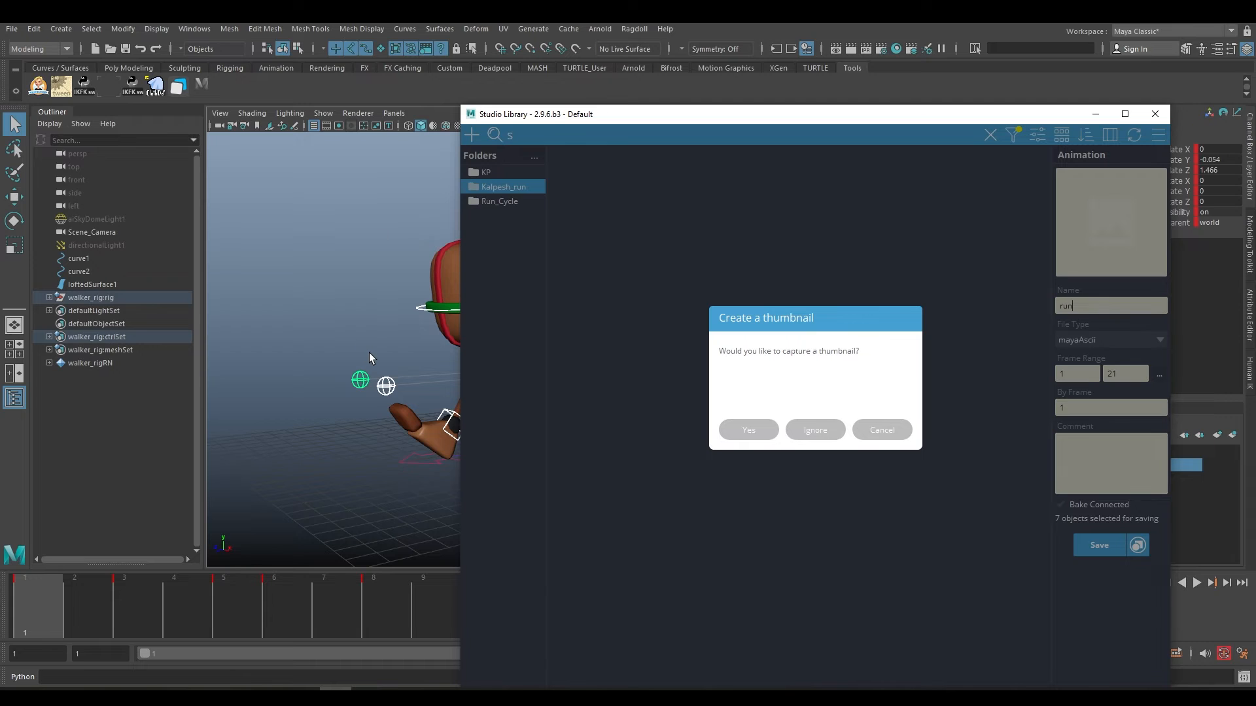
pyautogui.moveTo(810, 323)
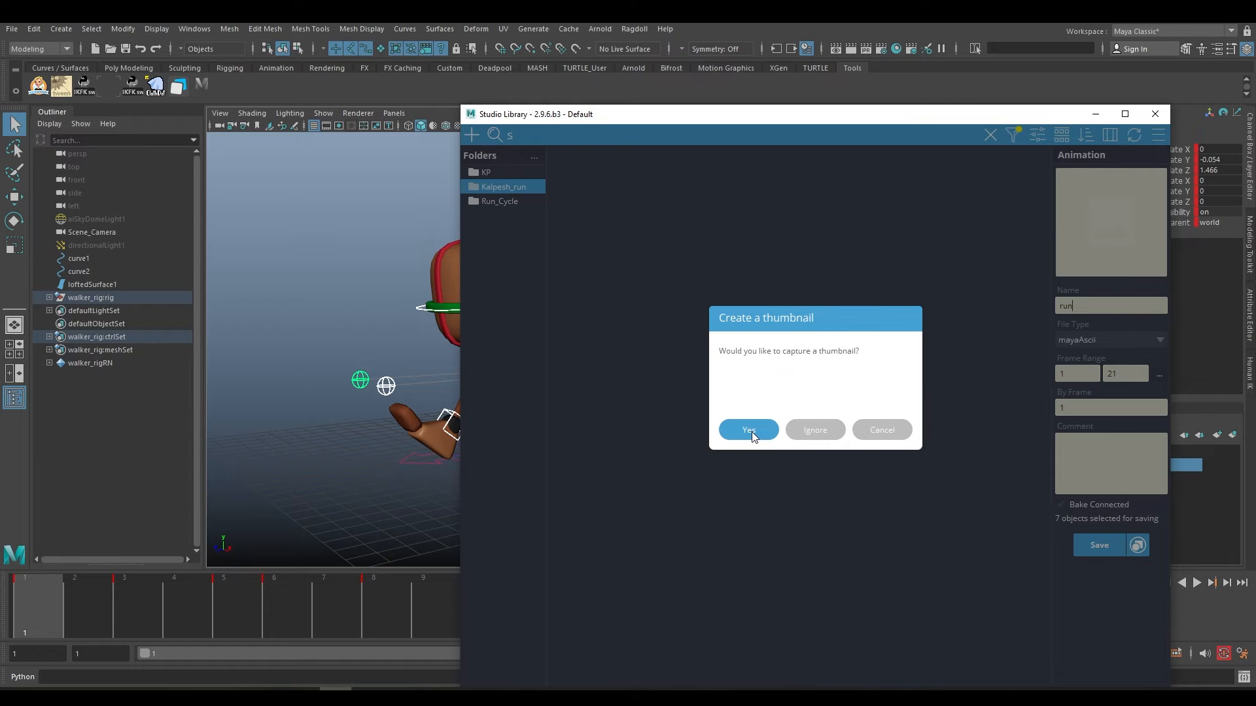
pyautogui.click(748, 430)
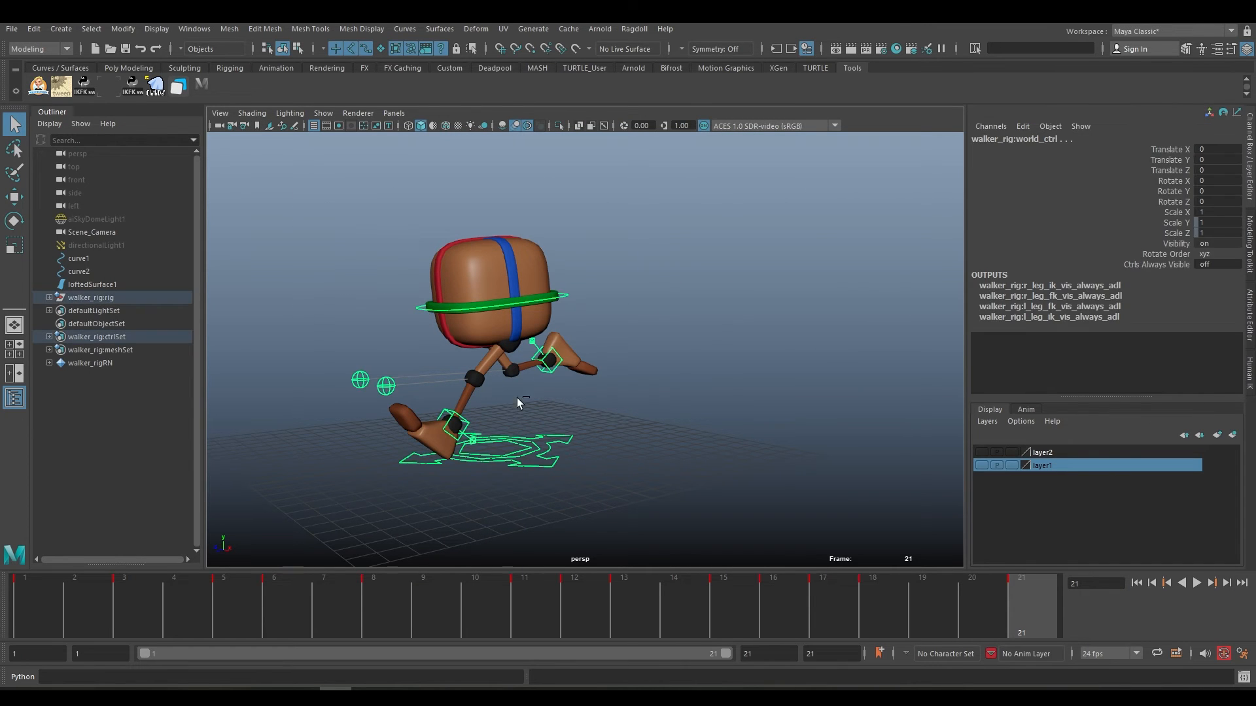
pyautogui.moveTo(411, 355)
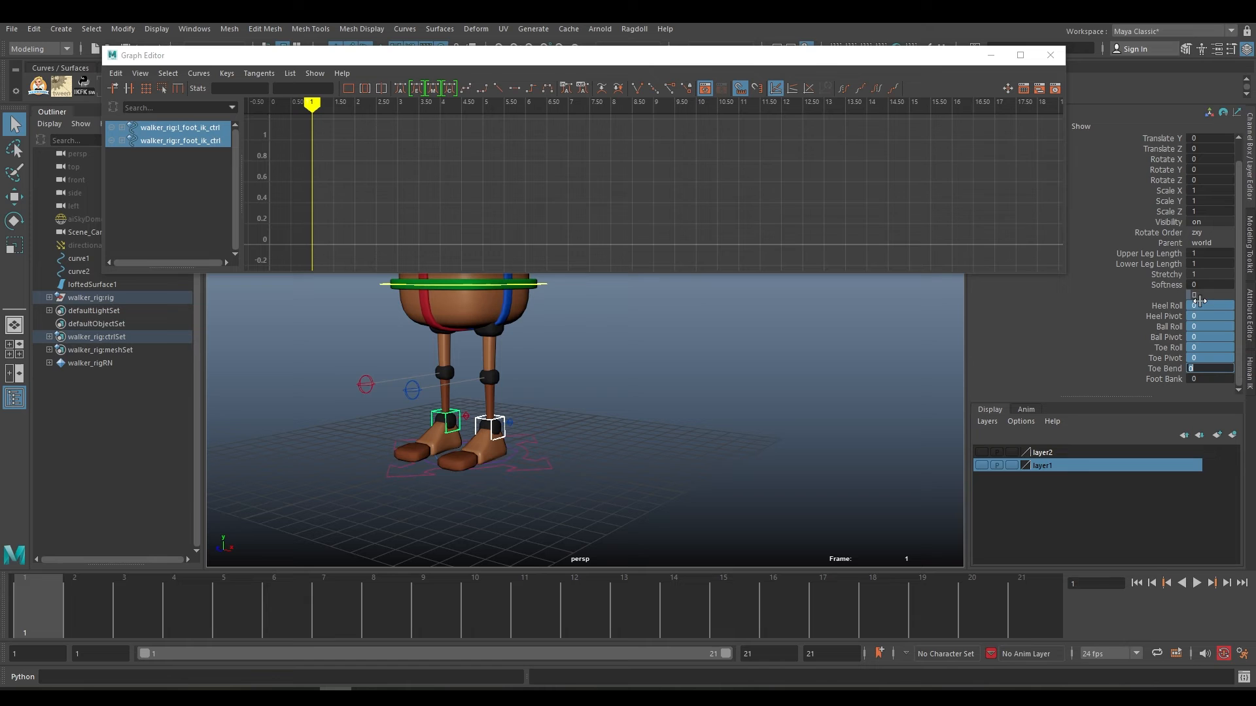
# - Close the Graph Editor and show the Kalpesh_run folder with run.anim
pyautogui.click(1050, 55)
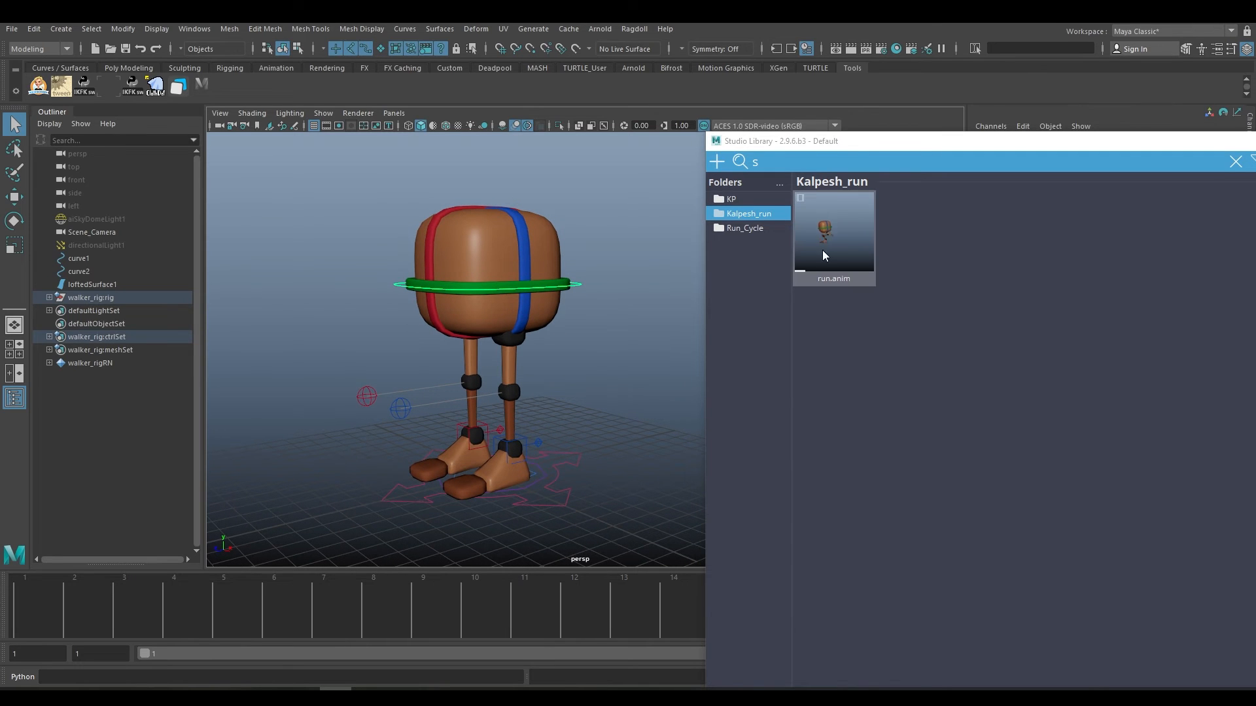
# - Select run.anim's 7 stored controls via Select content and view its animation options
pyautogui.click(834, 233)
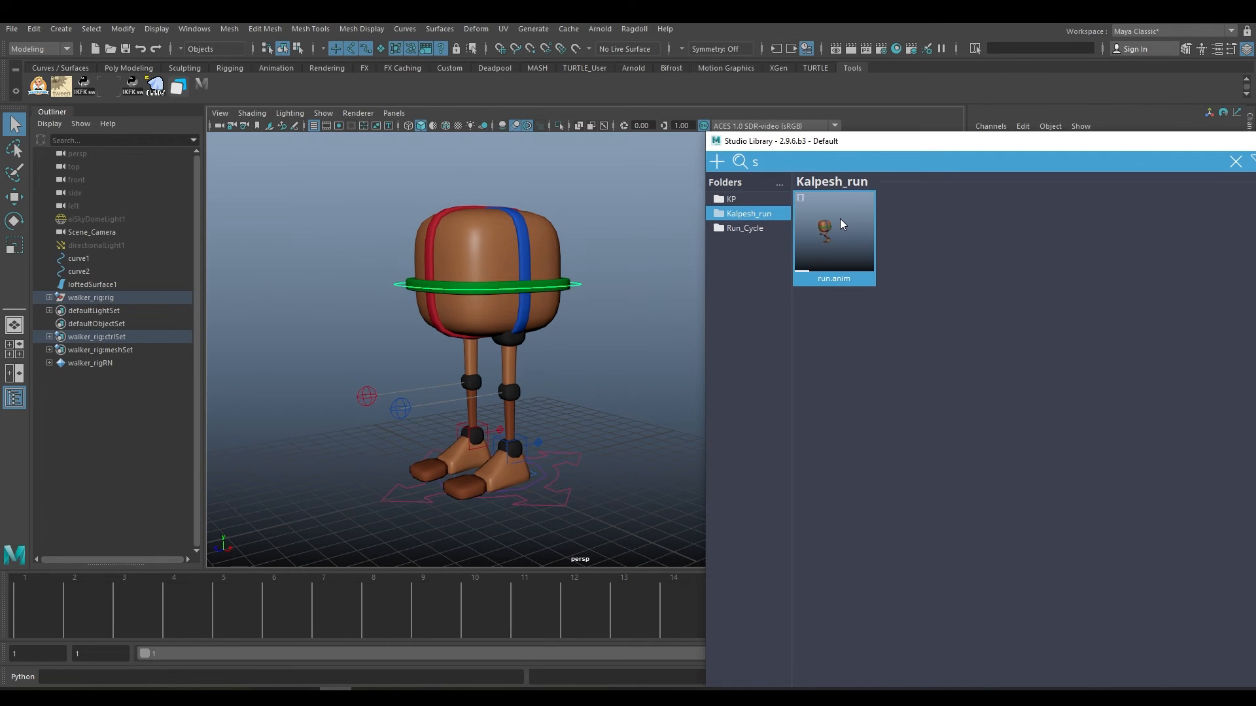
pyautogui.rightClick(840, 224)
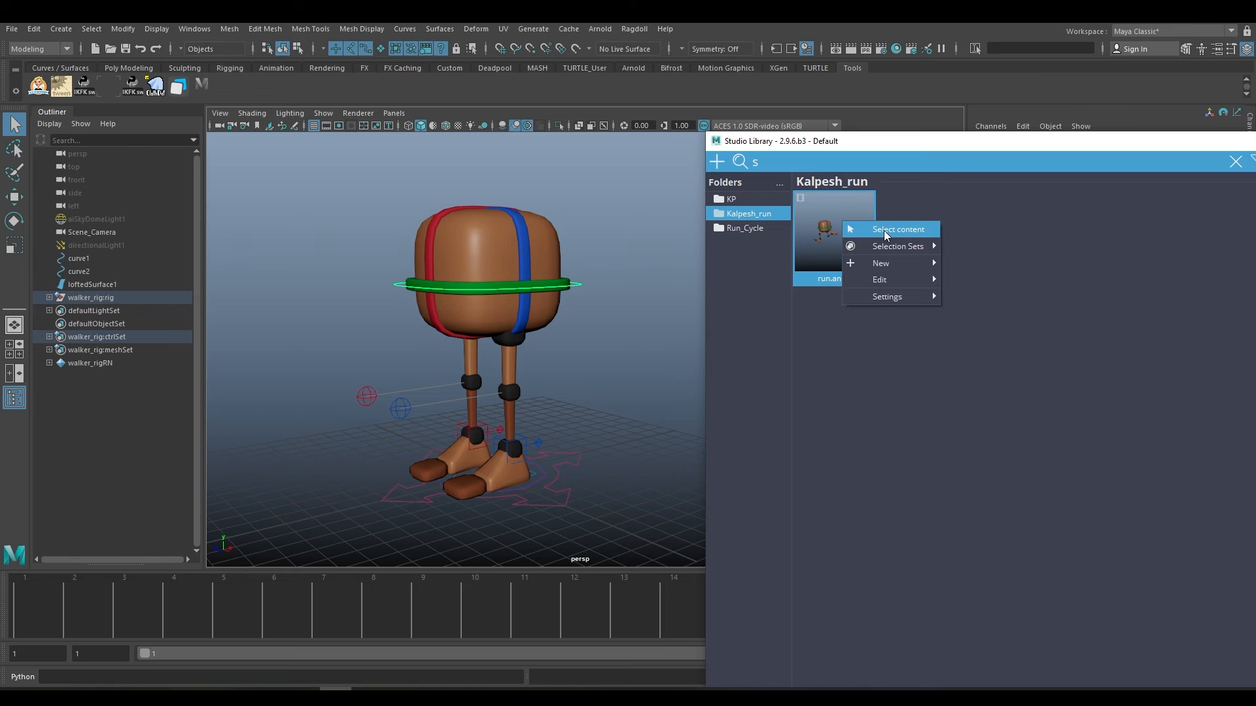
pyautogui.click(887, 229)
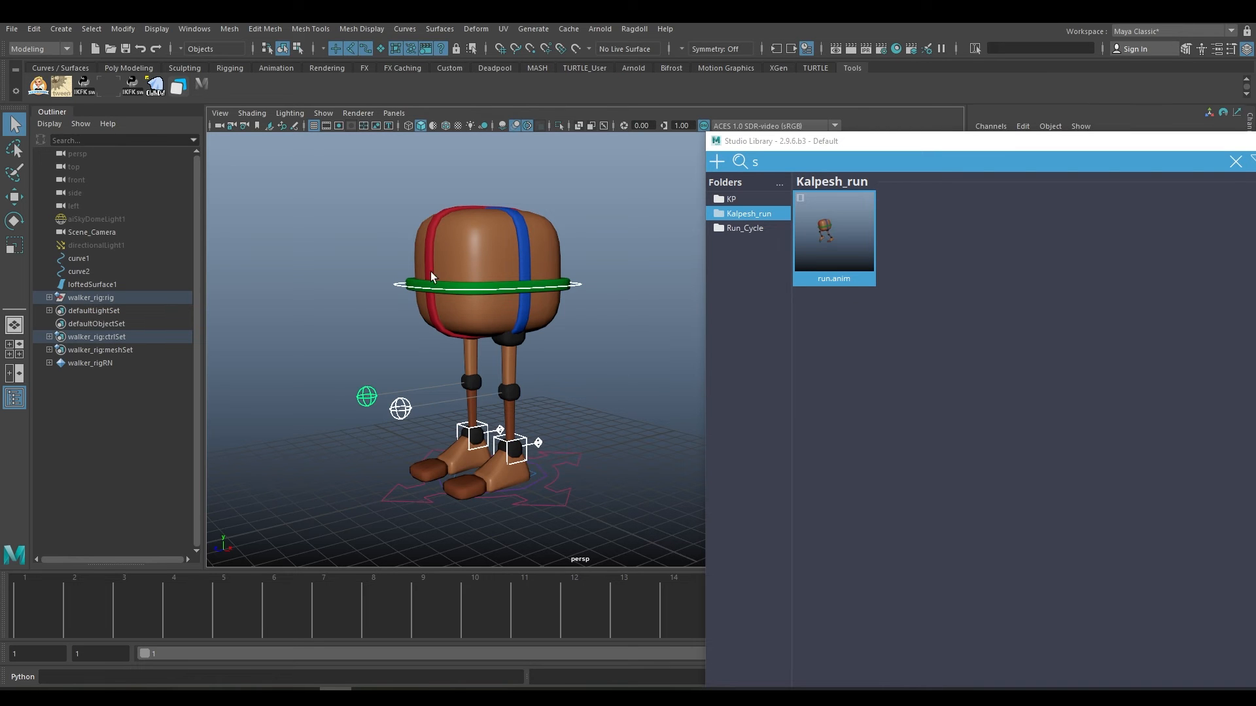
pyautogui.moveTo(608, 332)
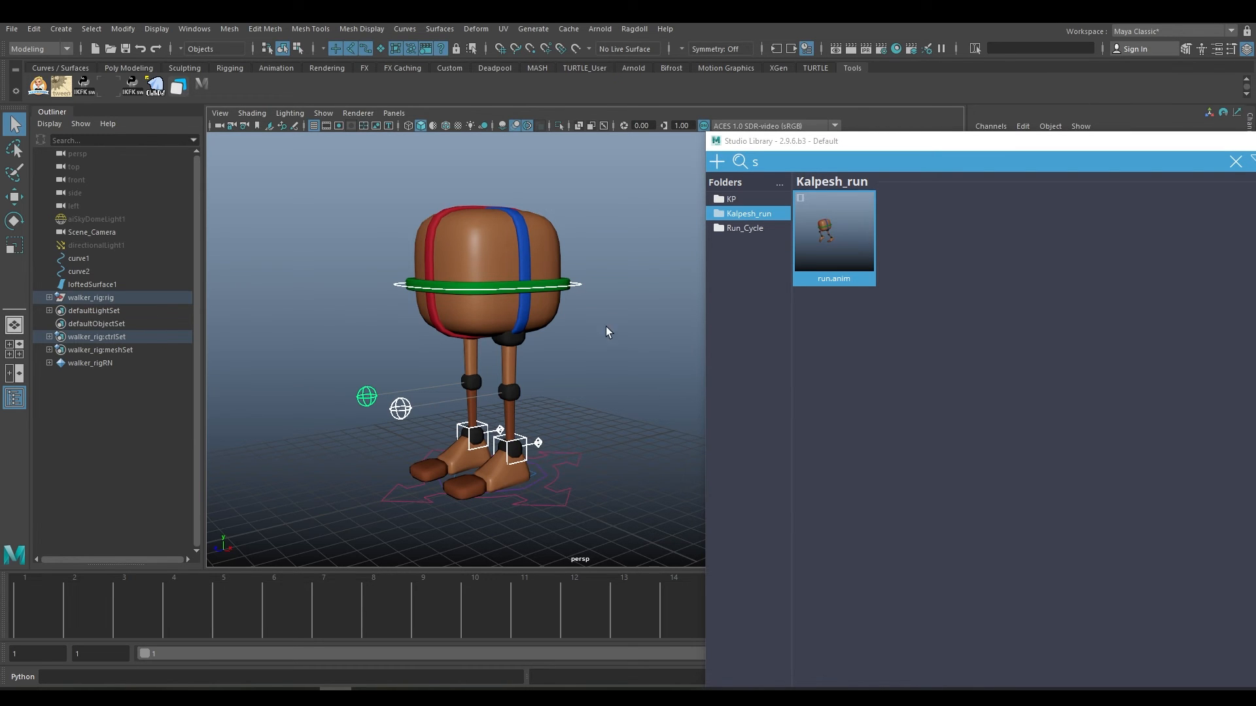
pyautogui.click(834, 232)
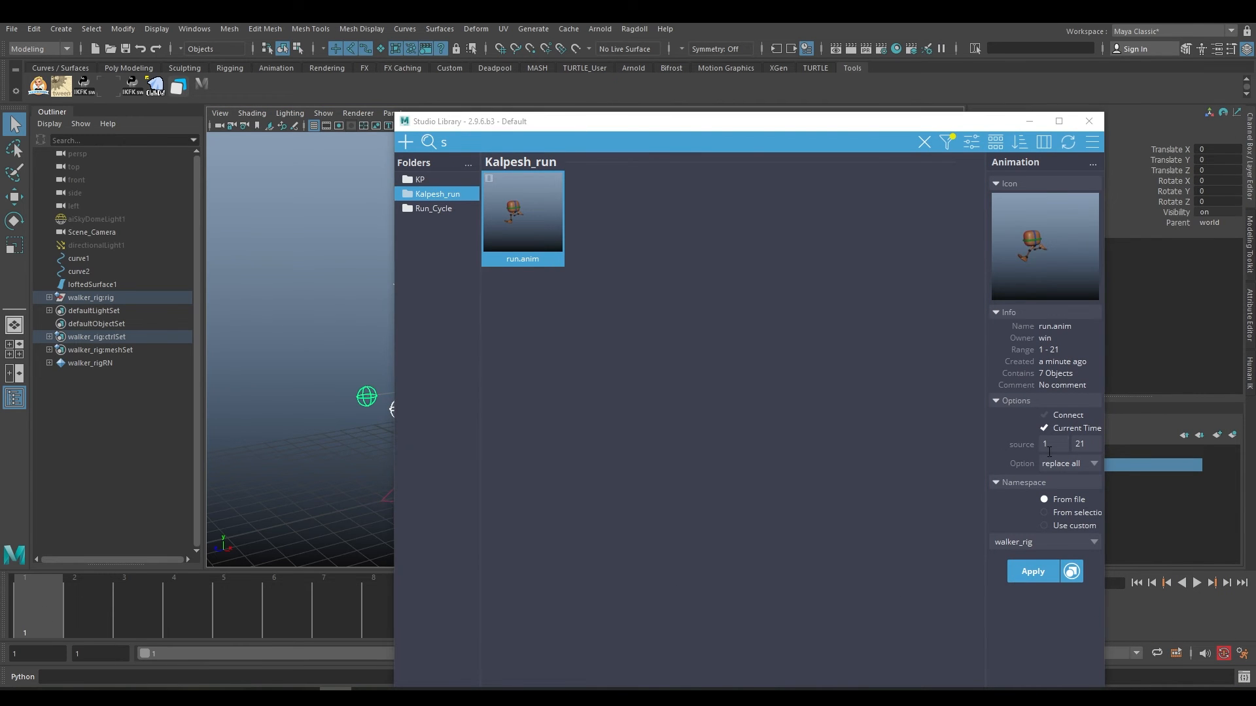
pyautogui.moveTo(1091, 435)
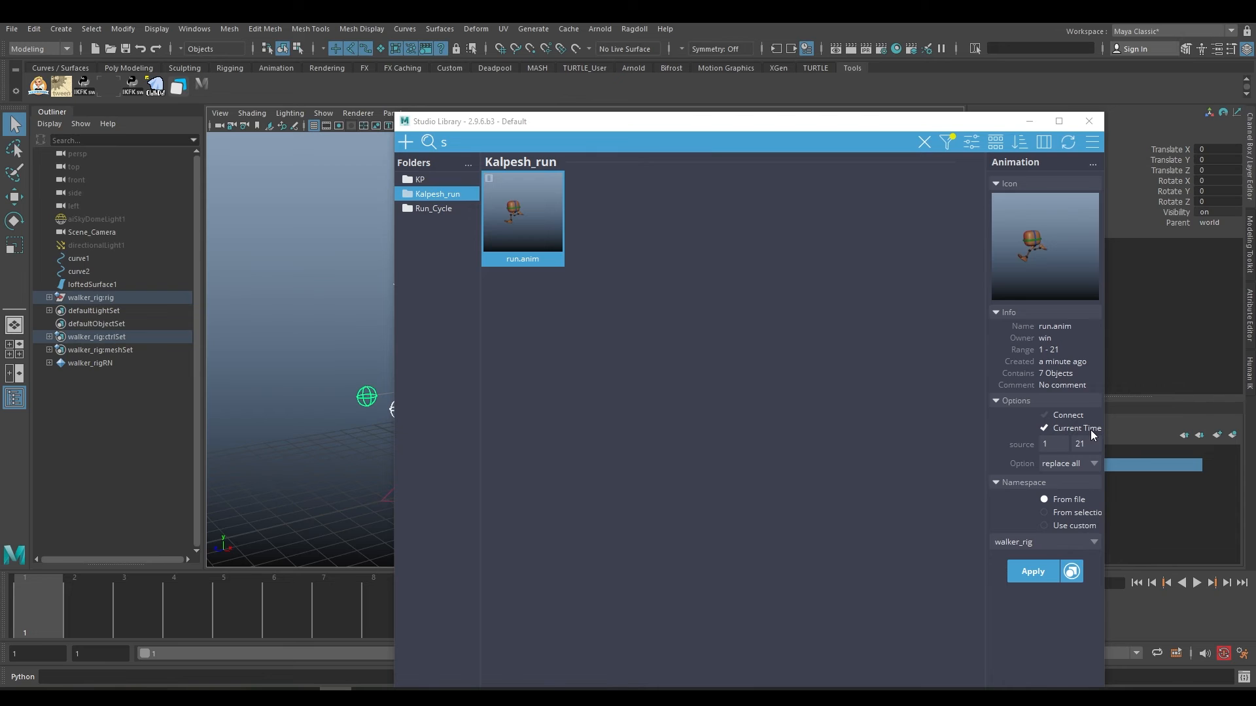
pyautogui.moveTo(74, 605)
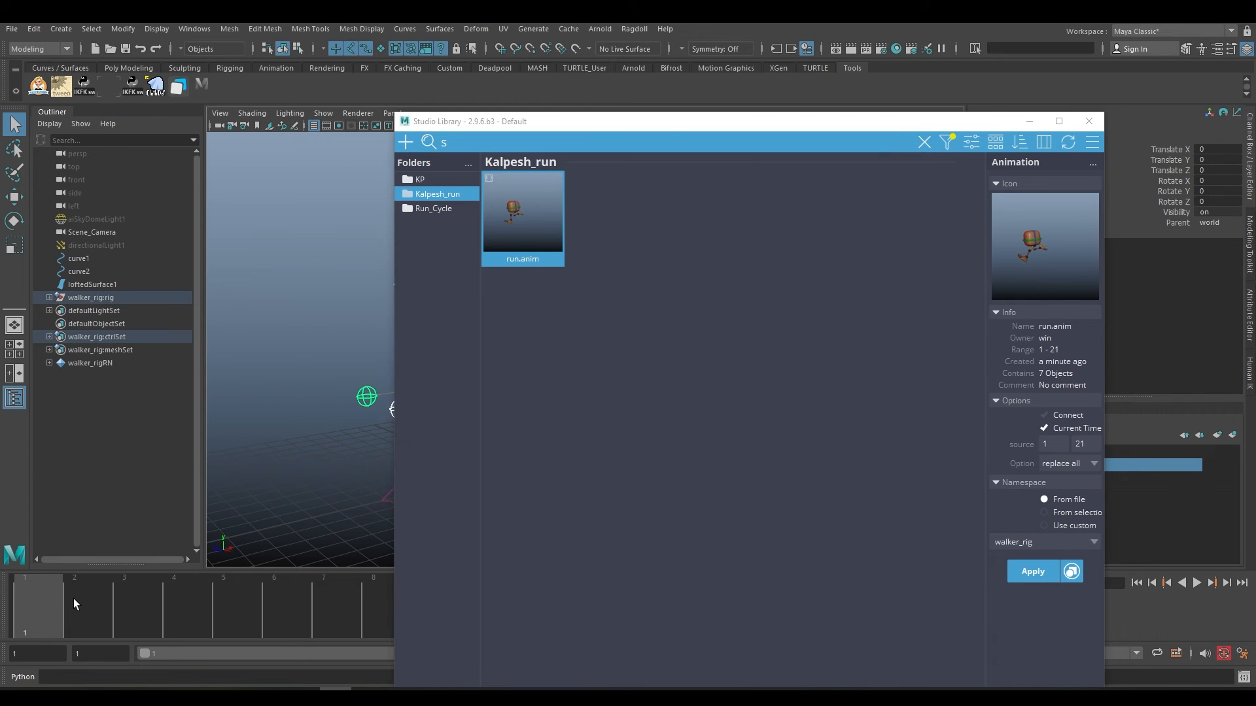
# - Apply run.anim back onto the walker rig, then close Studio Library
pyautogui.click(275, 609)
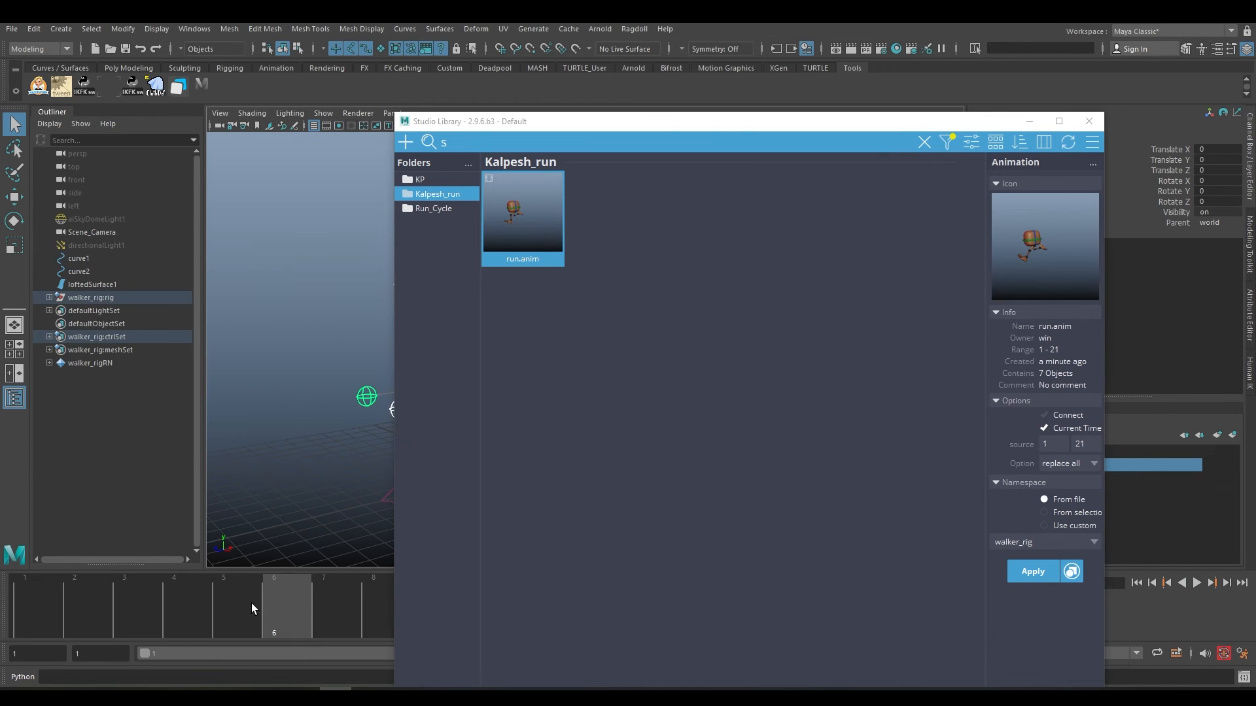
pyautogui.moveTo(285, 609)
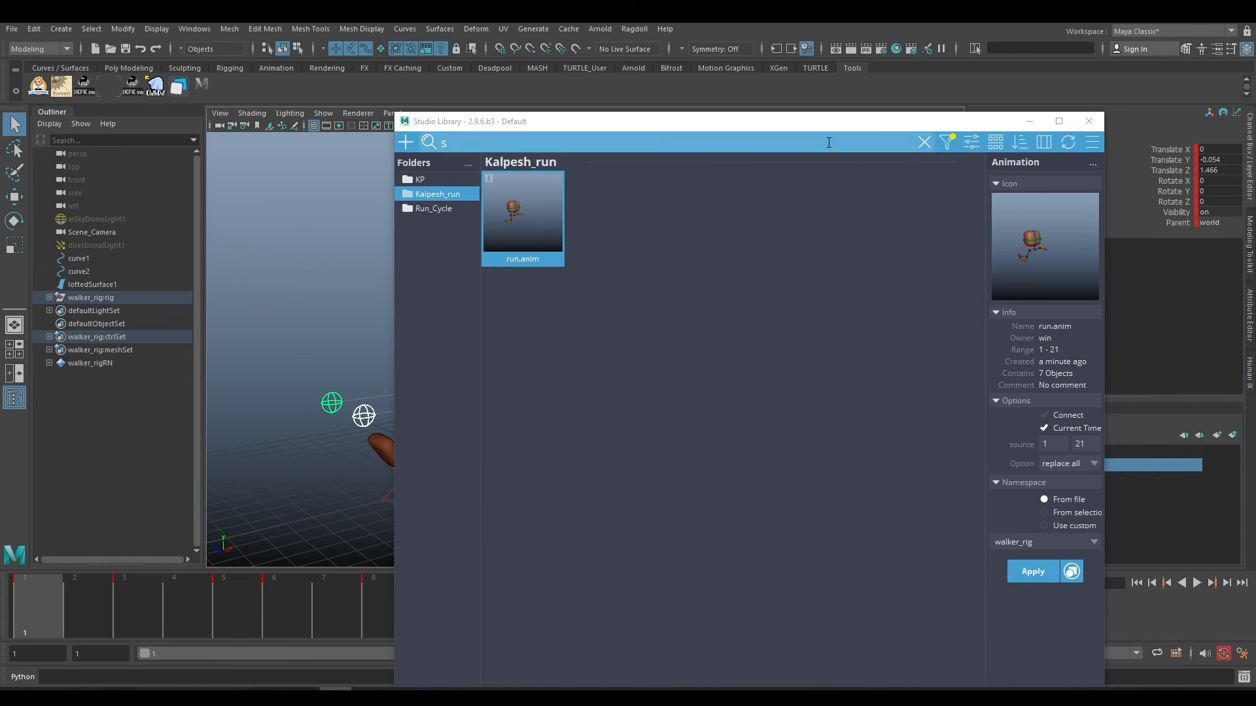
pyautogui.click(1033, 571)
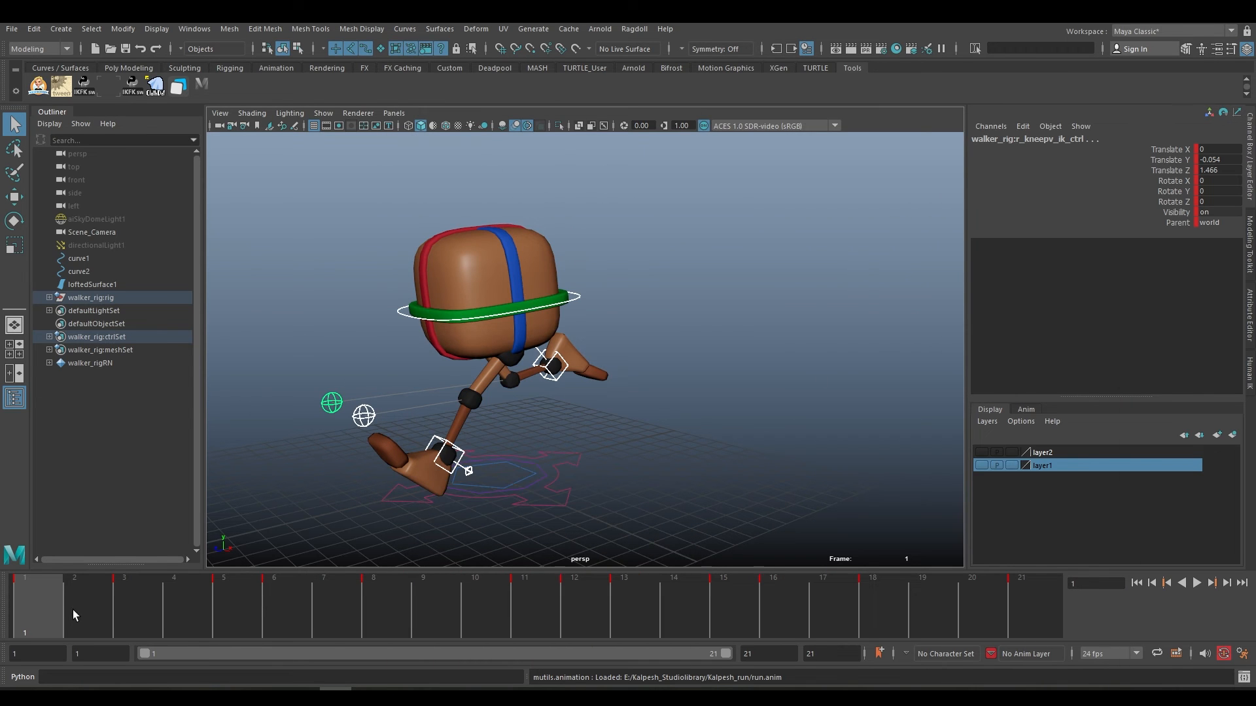
# - Jump to frame 3 and reopen Studio Library's New > Pose menu
pyautogui.click(1197, 601)
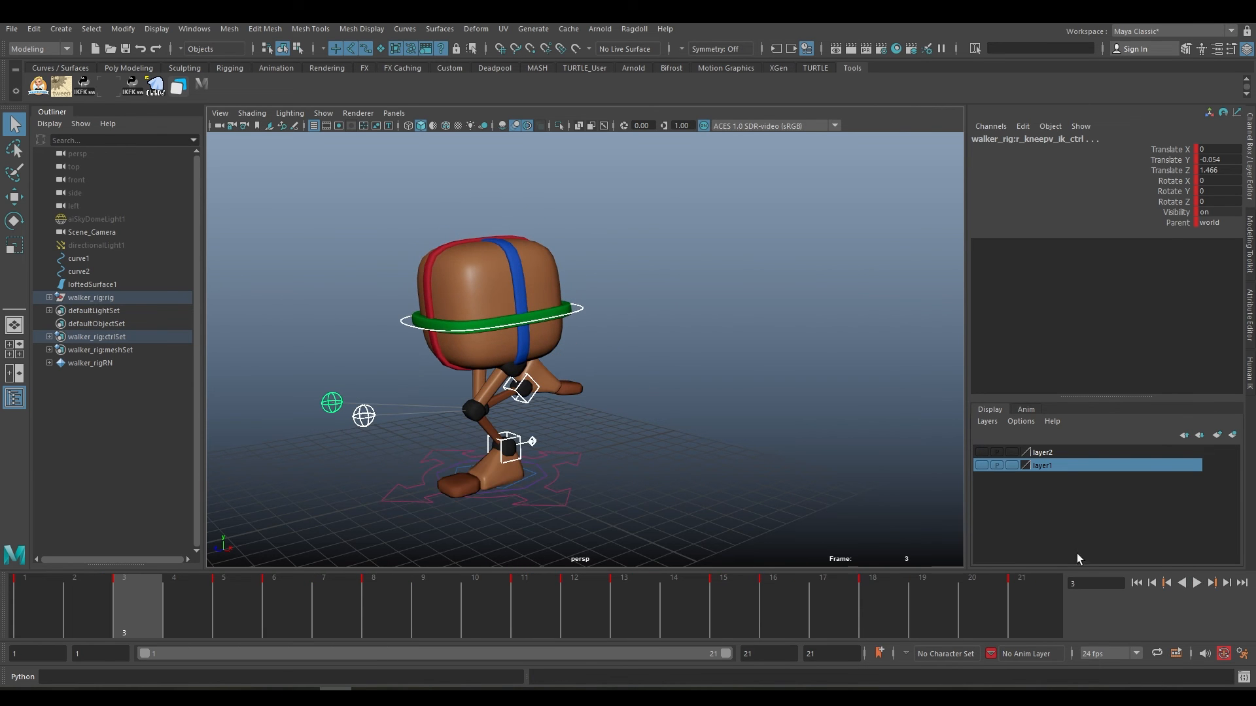
pyautogui.click(1196, 583)
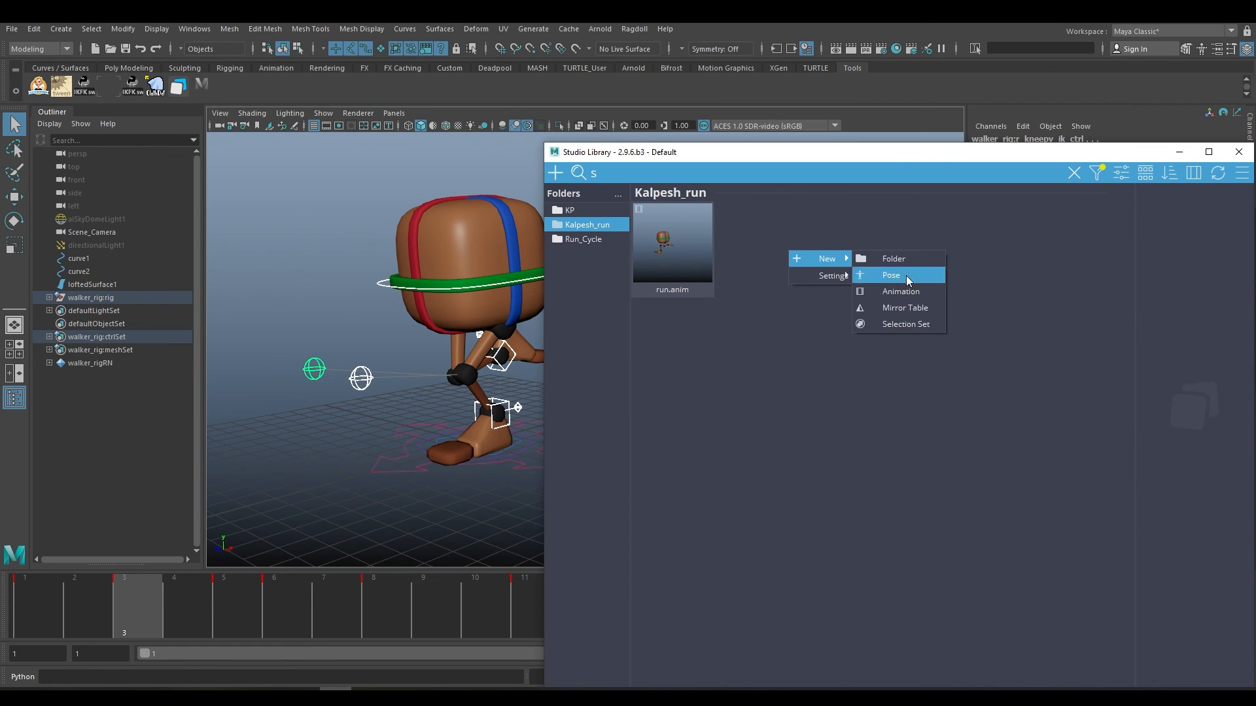
# - Save the current pose as 'frame3' in the Kalpesh_run folder
pyautogui.click(891, 274)
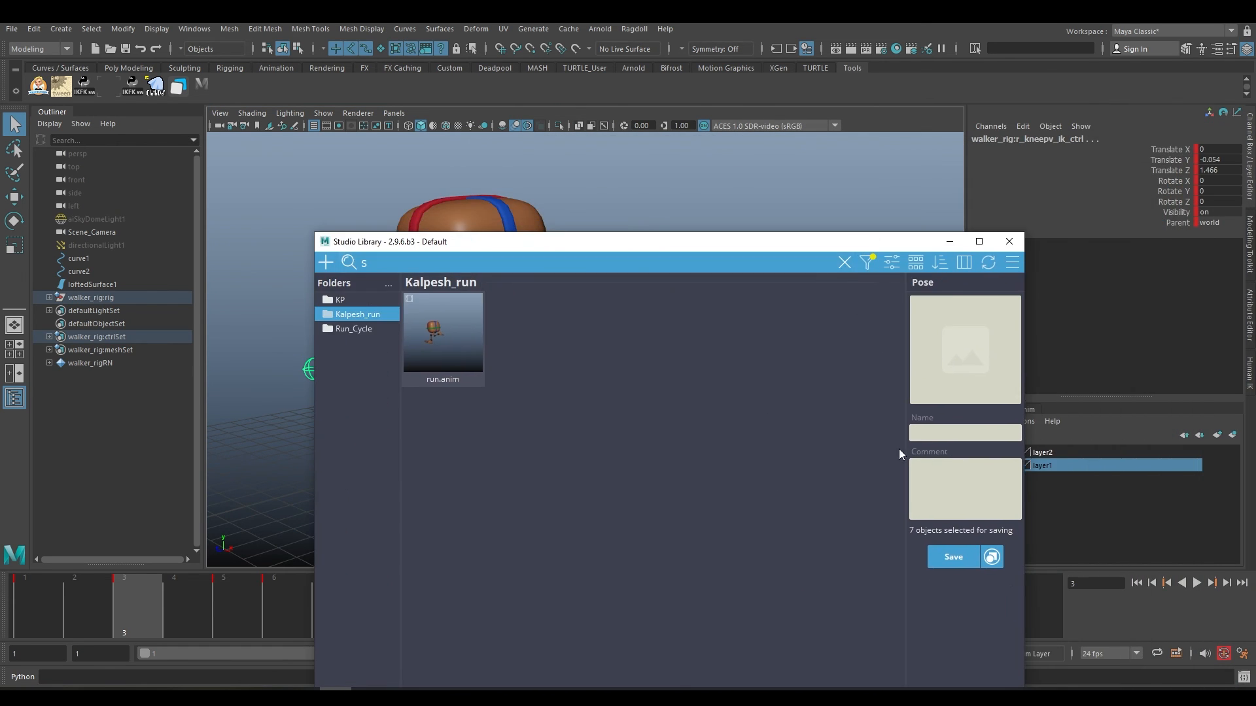
pyautogui.write('frame3')
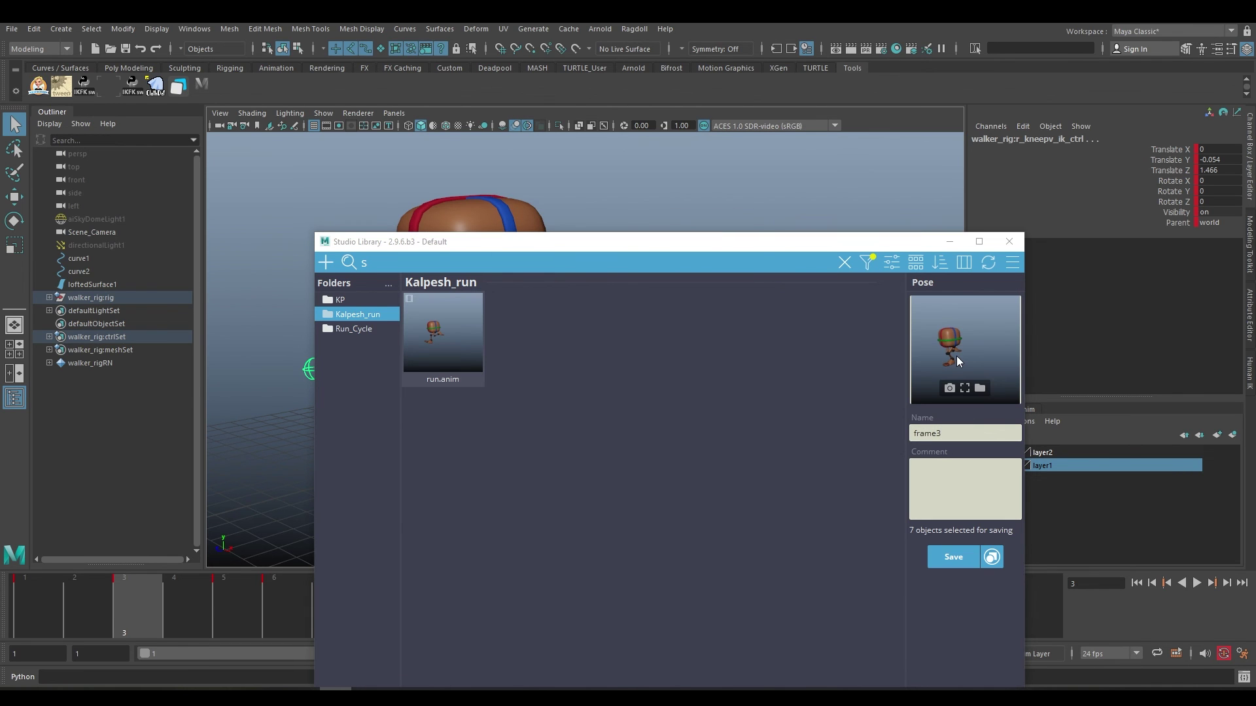
pyautogui.click(953, 556)
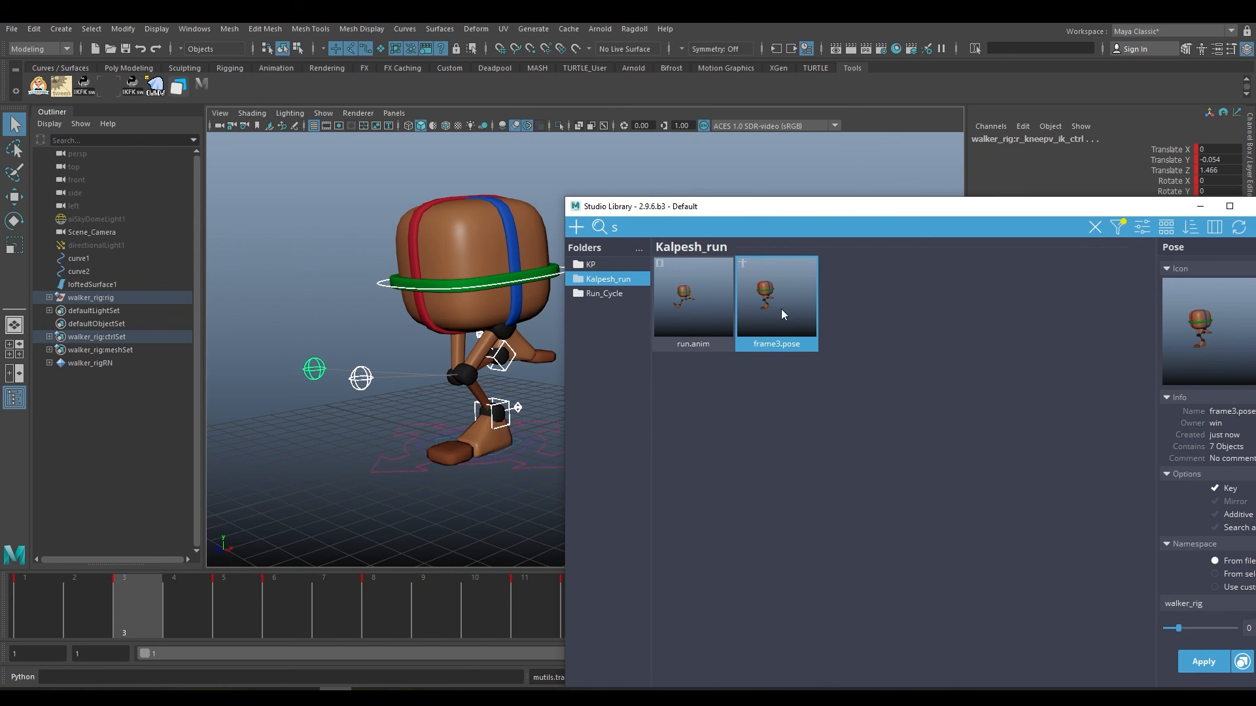
pyautogui.click(692, 299)
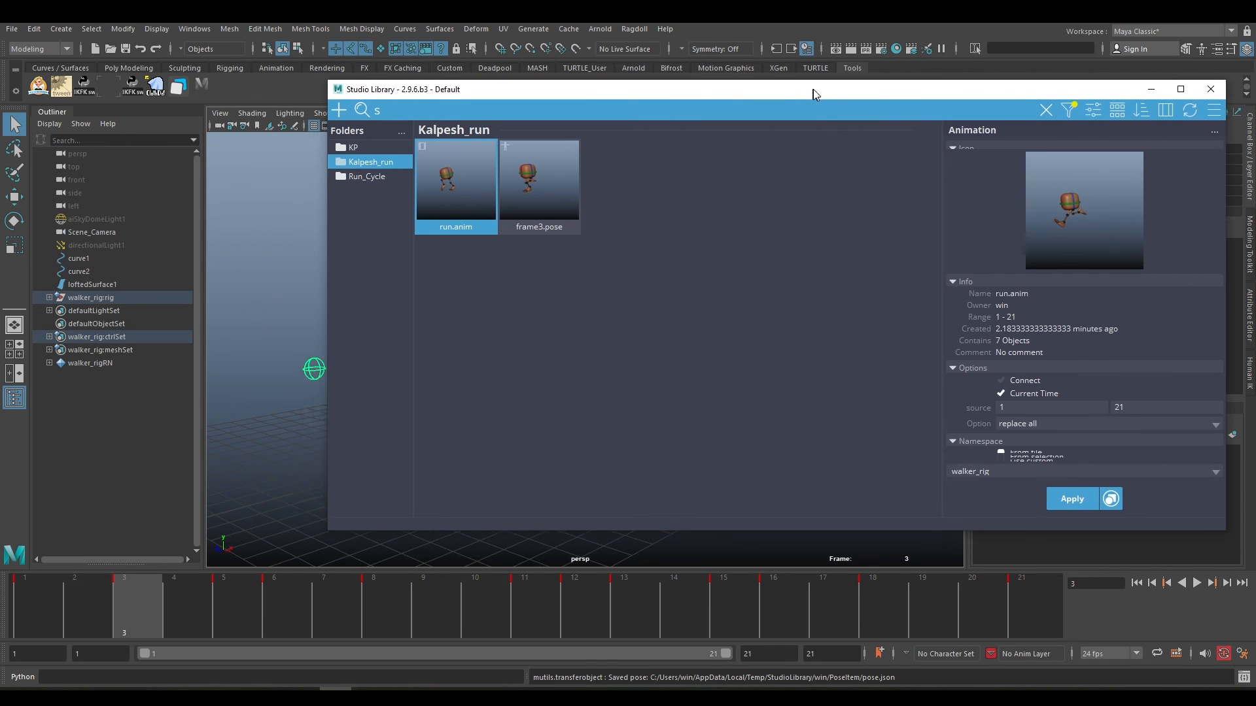
pyautogui.moveTo(813, 89); pyautogui.dragTo(855, 116)
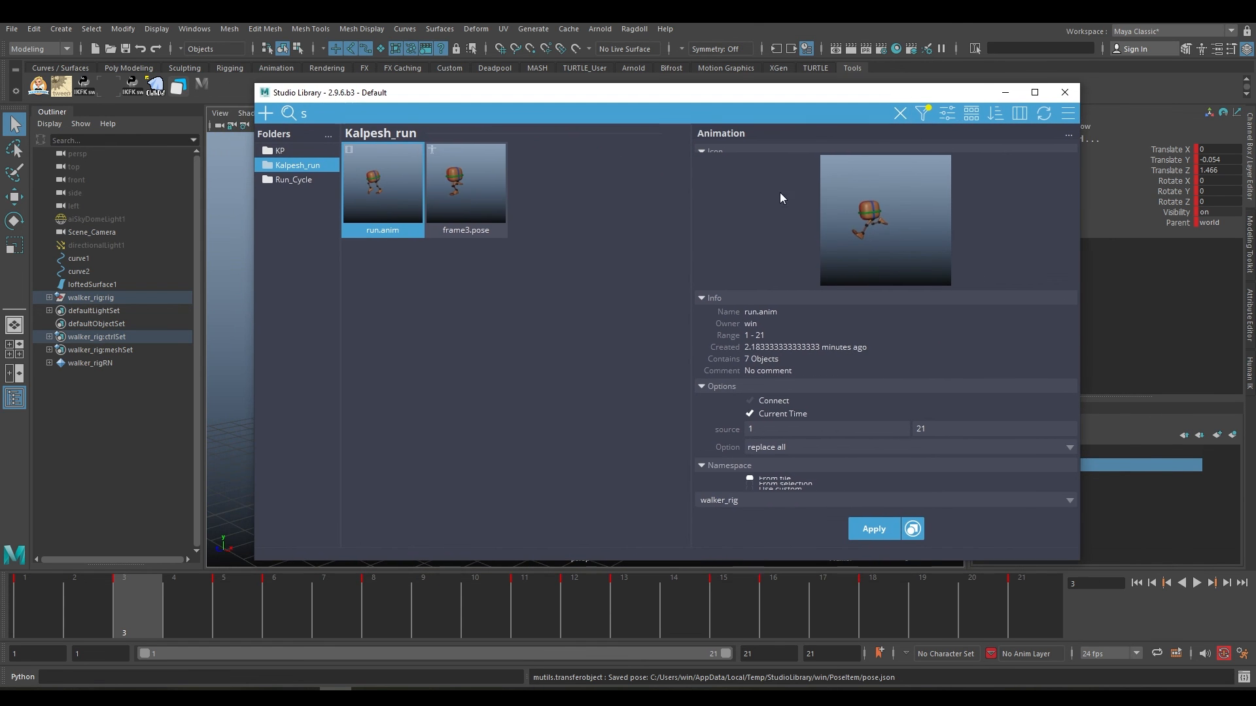
pyautogui.moveTo(1065, 548)
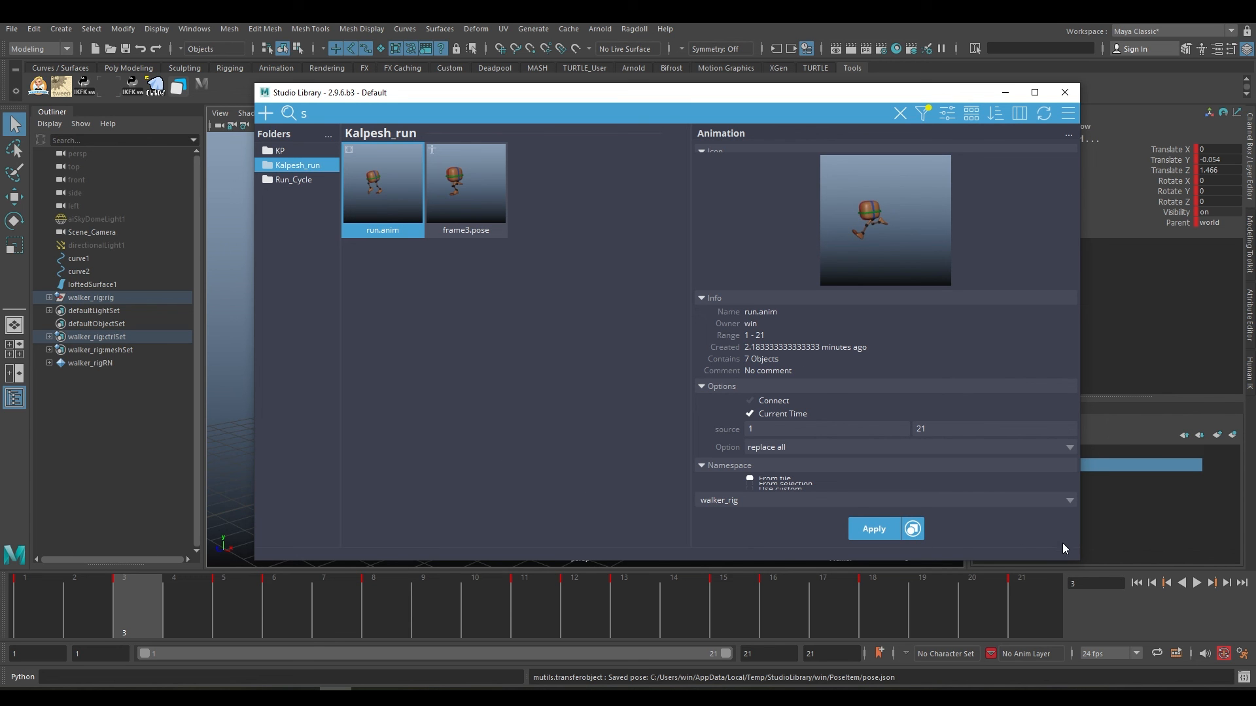
pyautogui.moveTo(1081, 571)
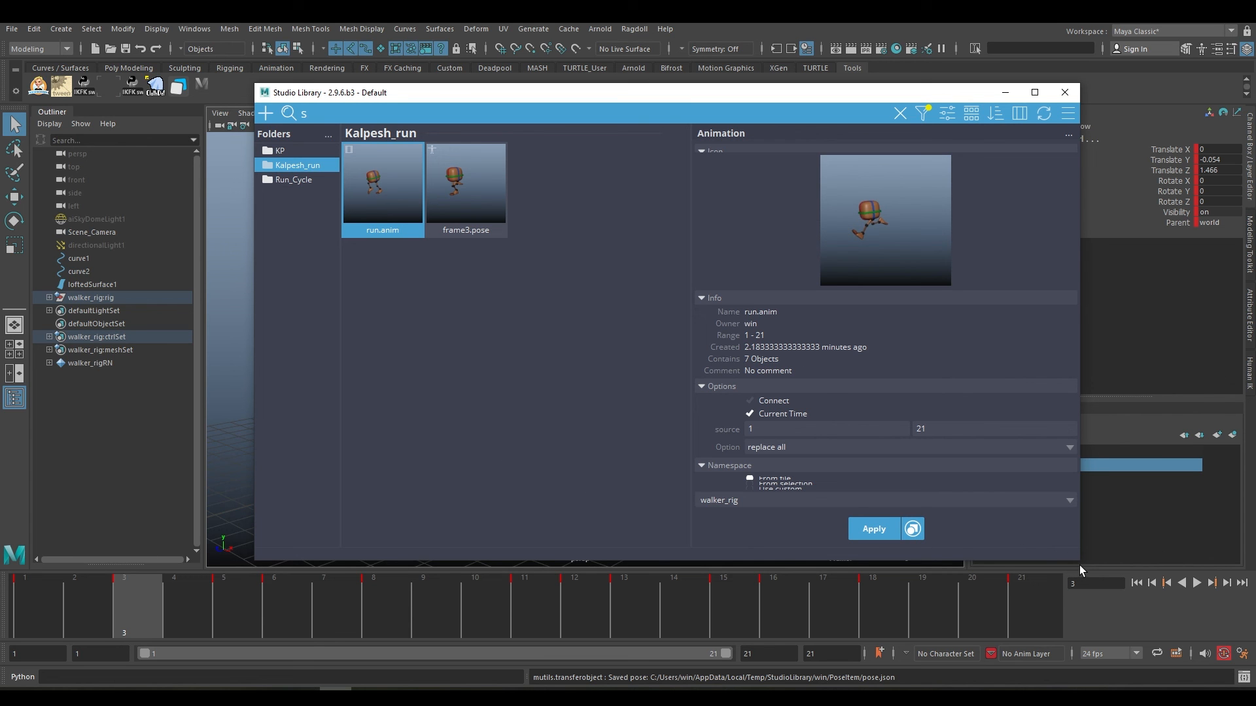